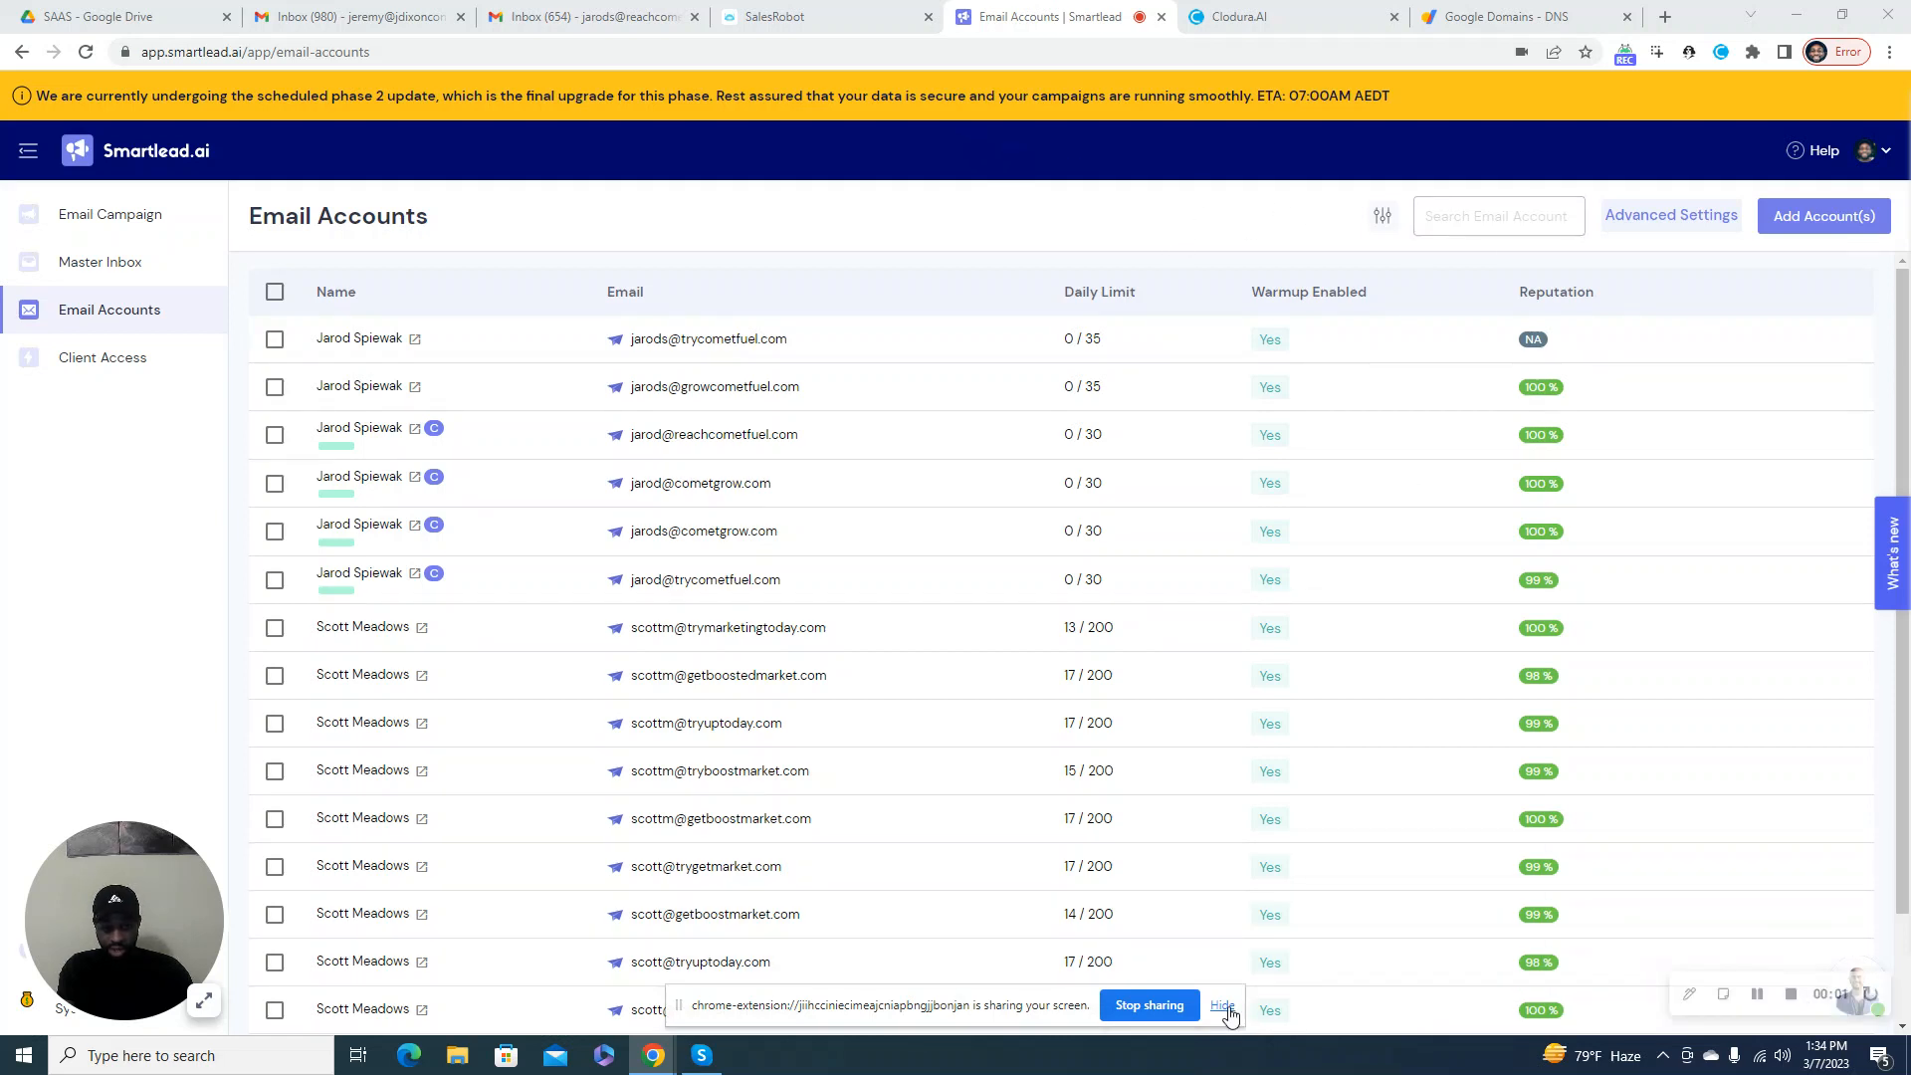
Step: Start adding a Gmail account via OAuth one-click setup and copy Smartlead's client ID
{"action": "left_click", "coordinate": [1220, 1005]}
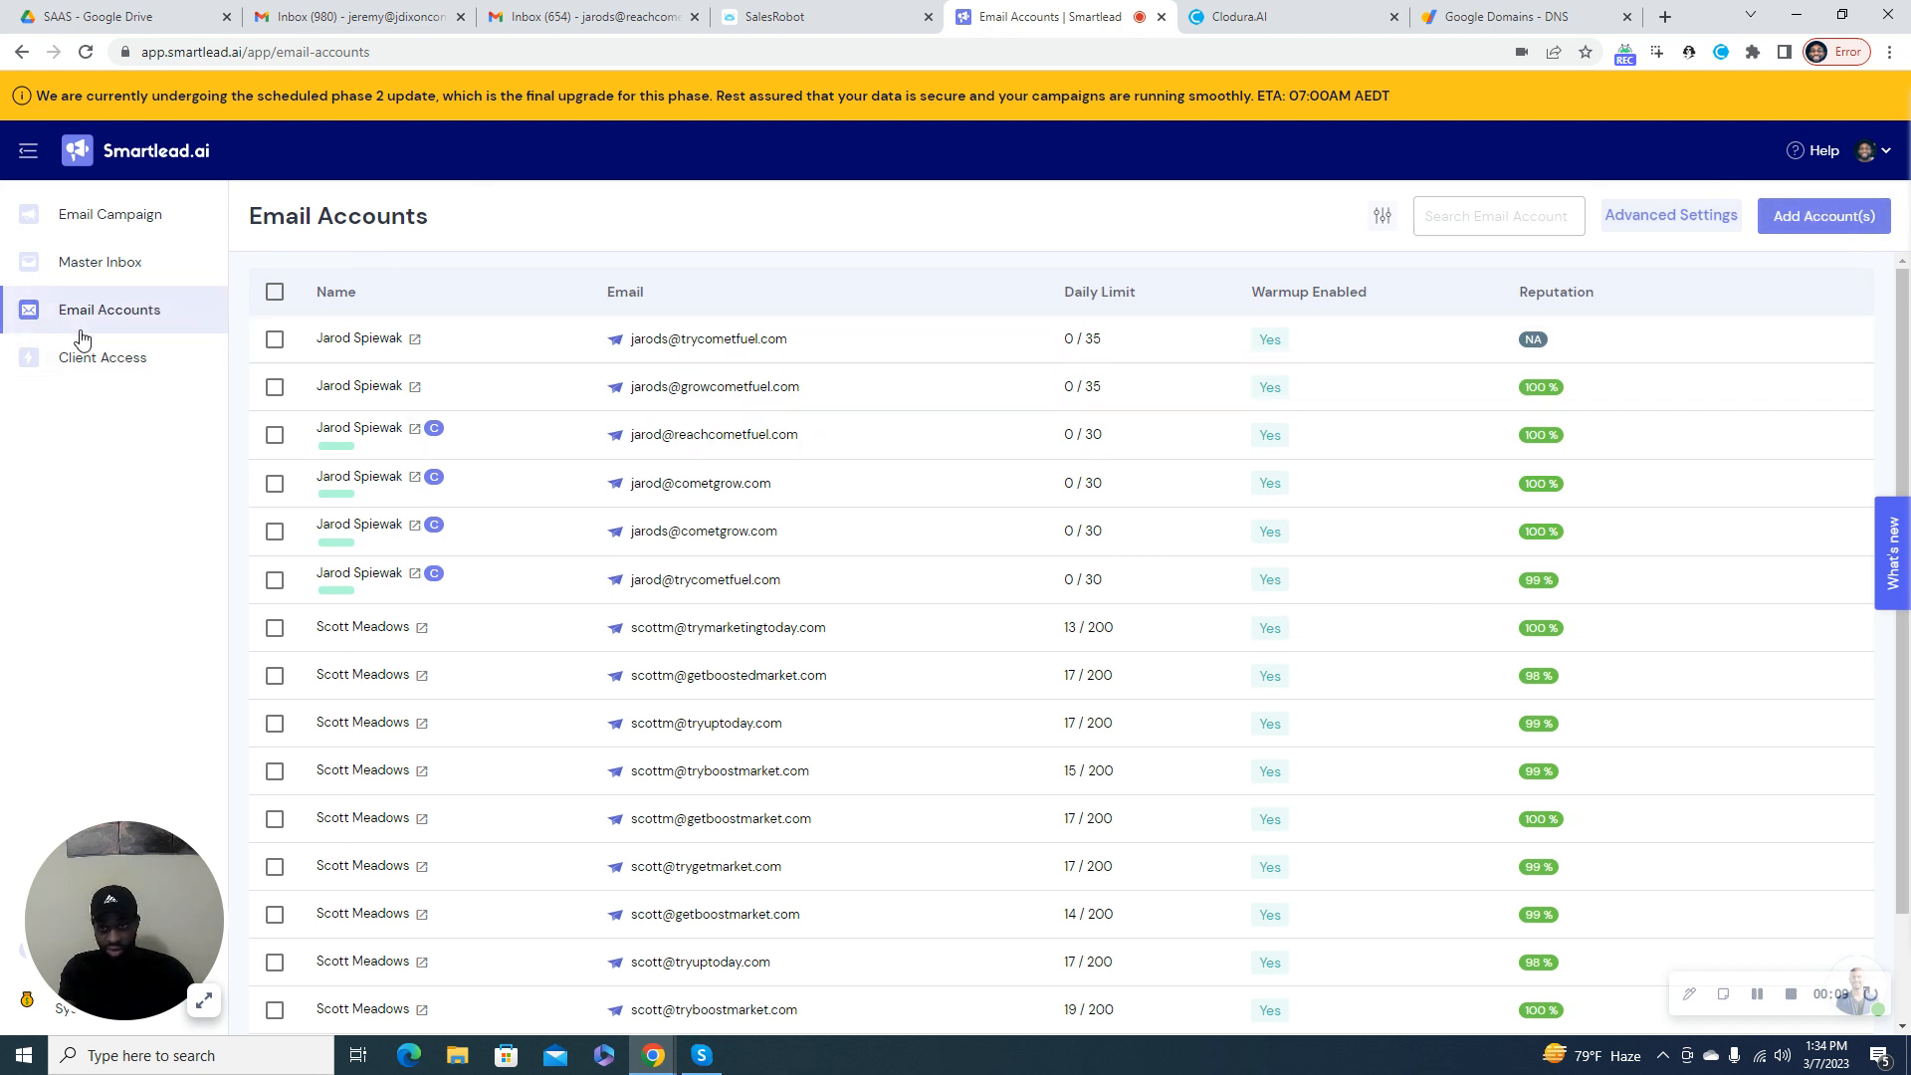
{"action": "left_click", "coordinate": [1824, 216]}
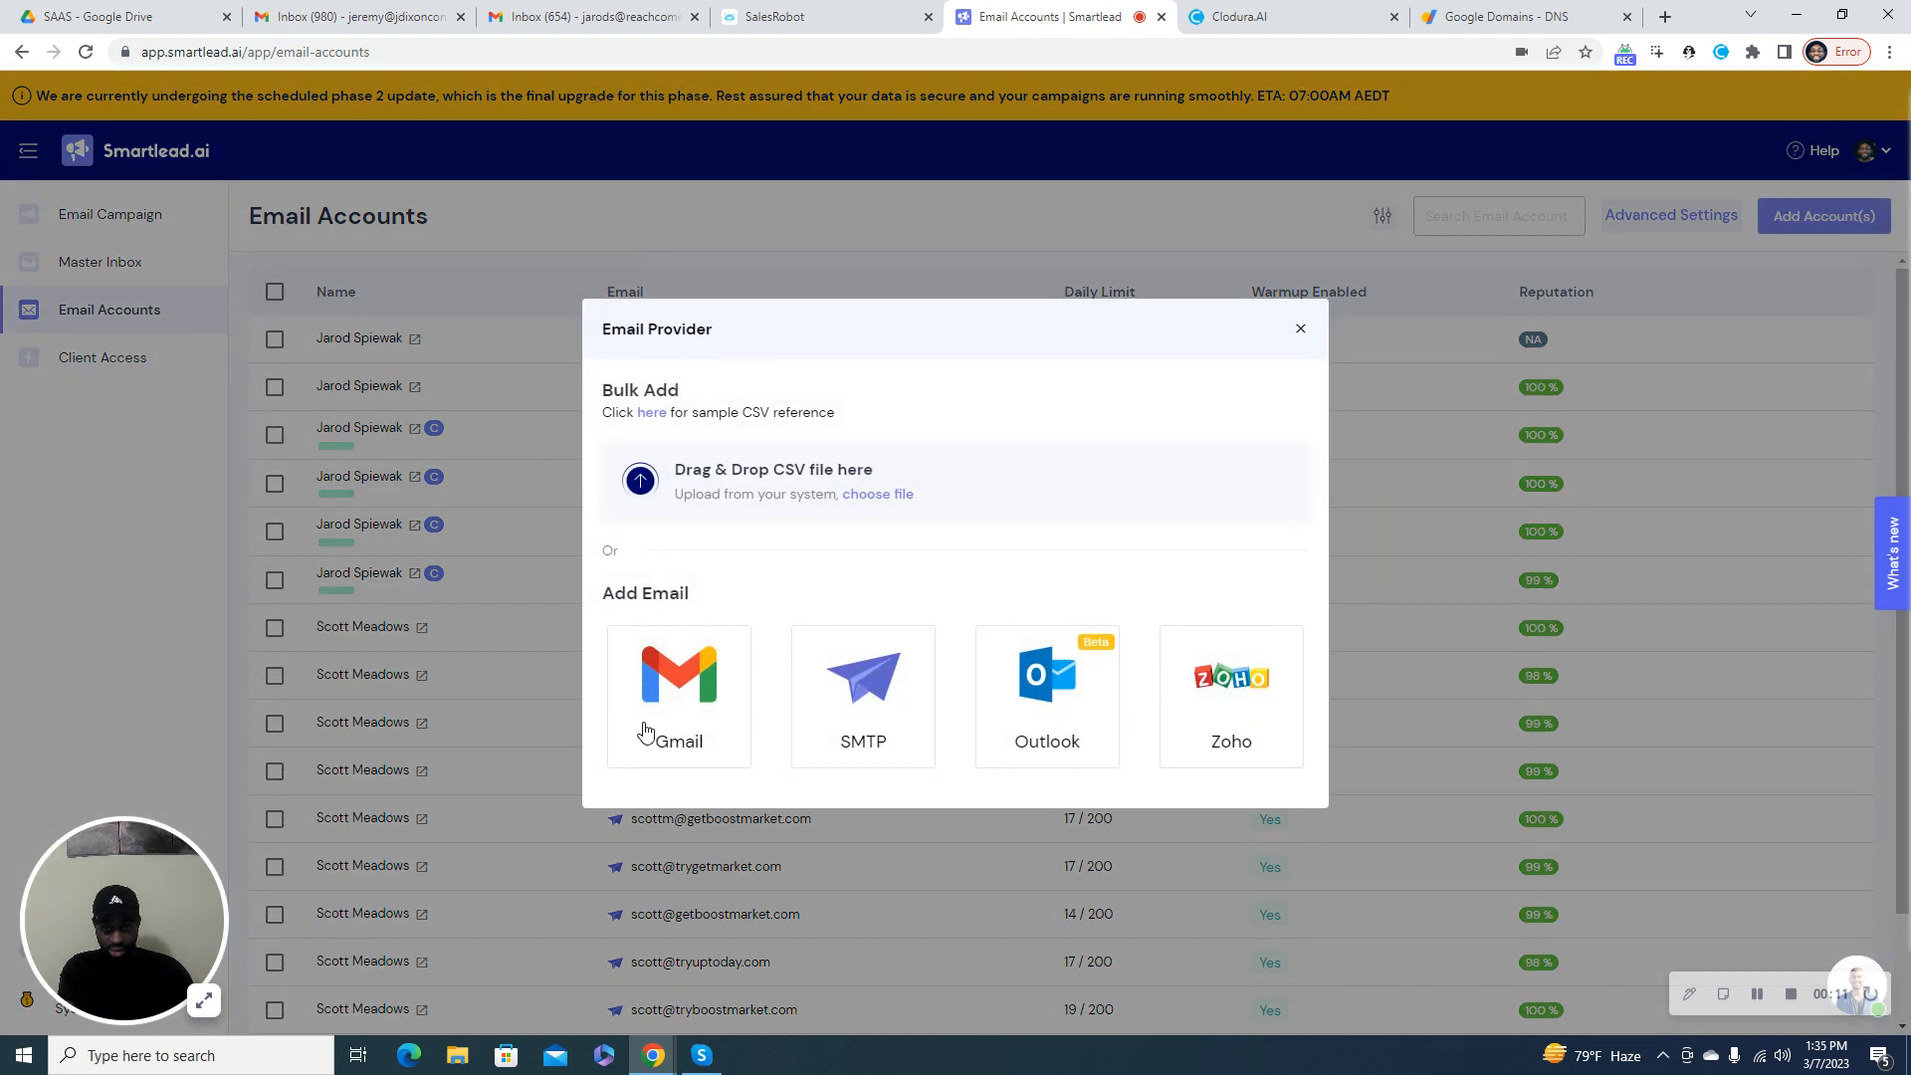
{"action": "left_click", "coordinate": [677, 694]}
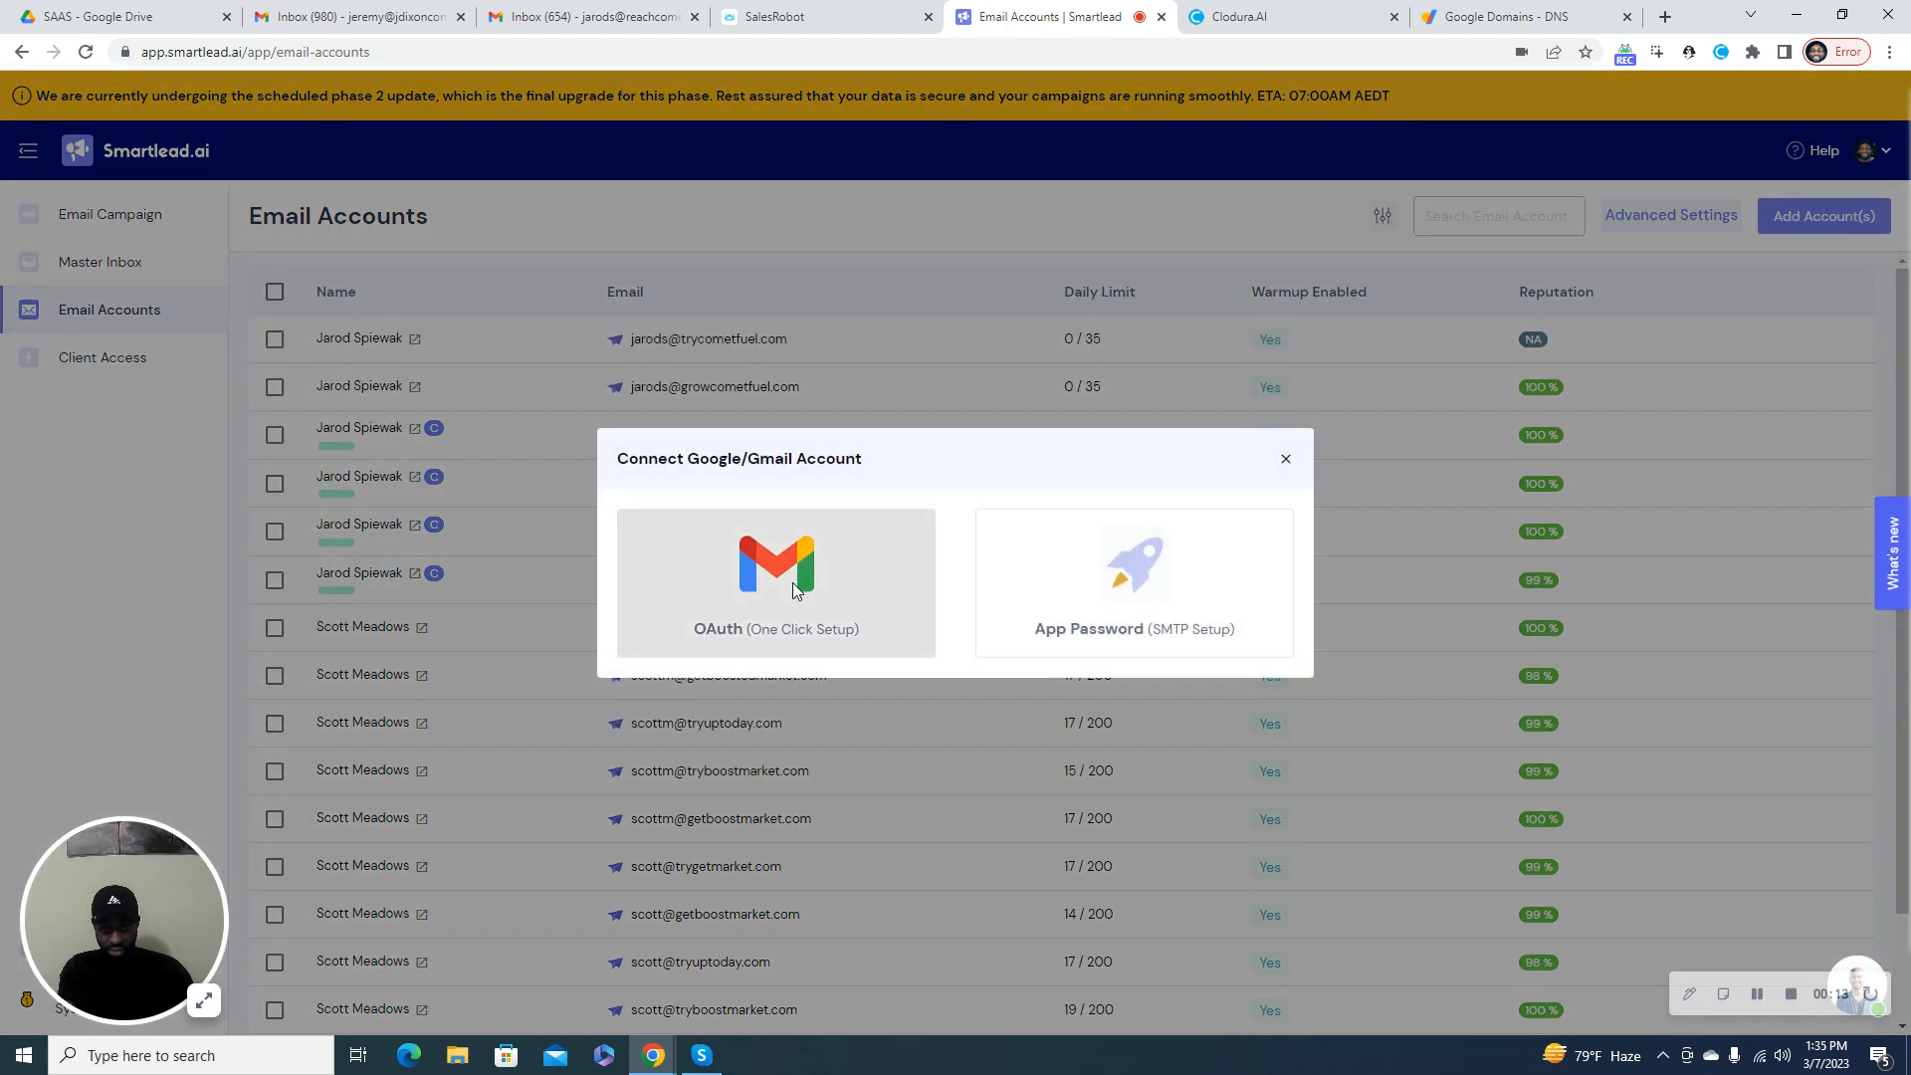
{"action": "left_click", "coordinate": [774, 579]}
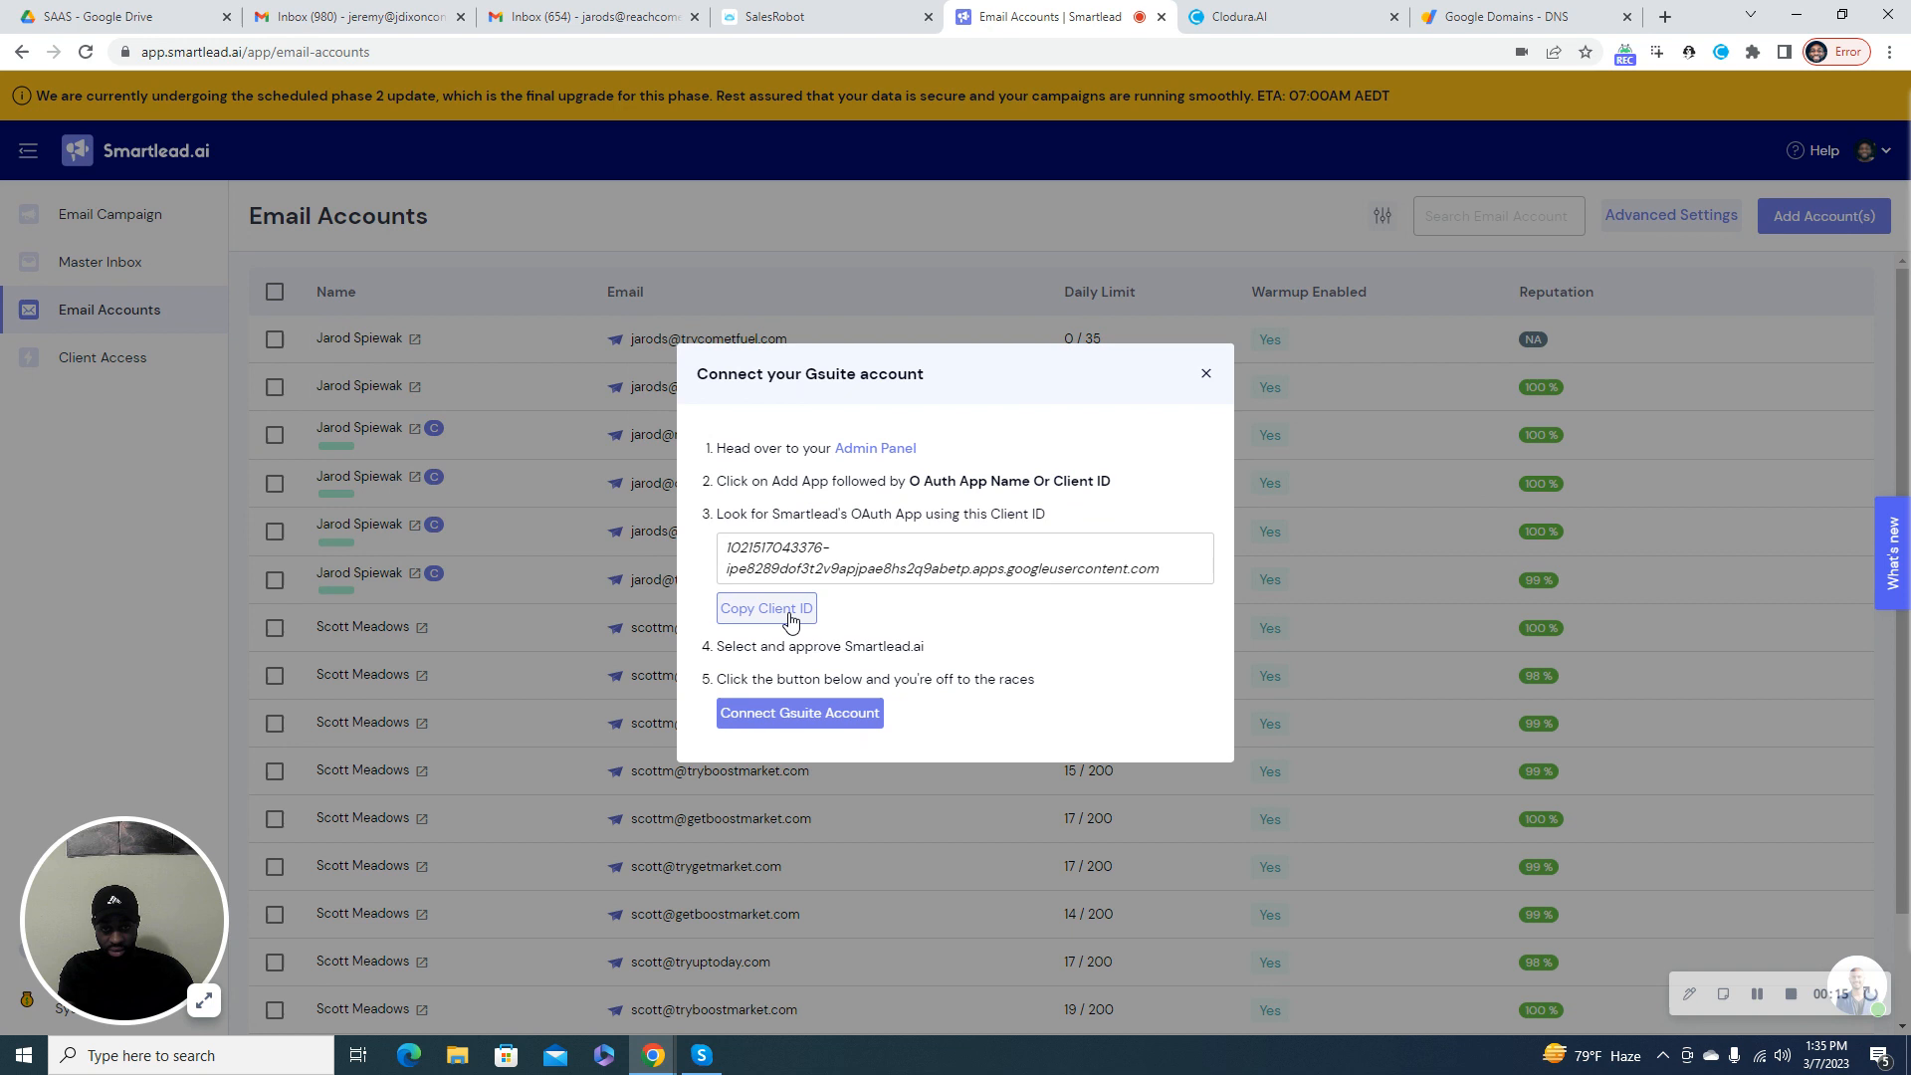
{"action": "left_click", "coordinate": [765, 610]}
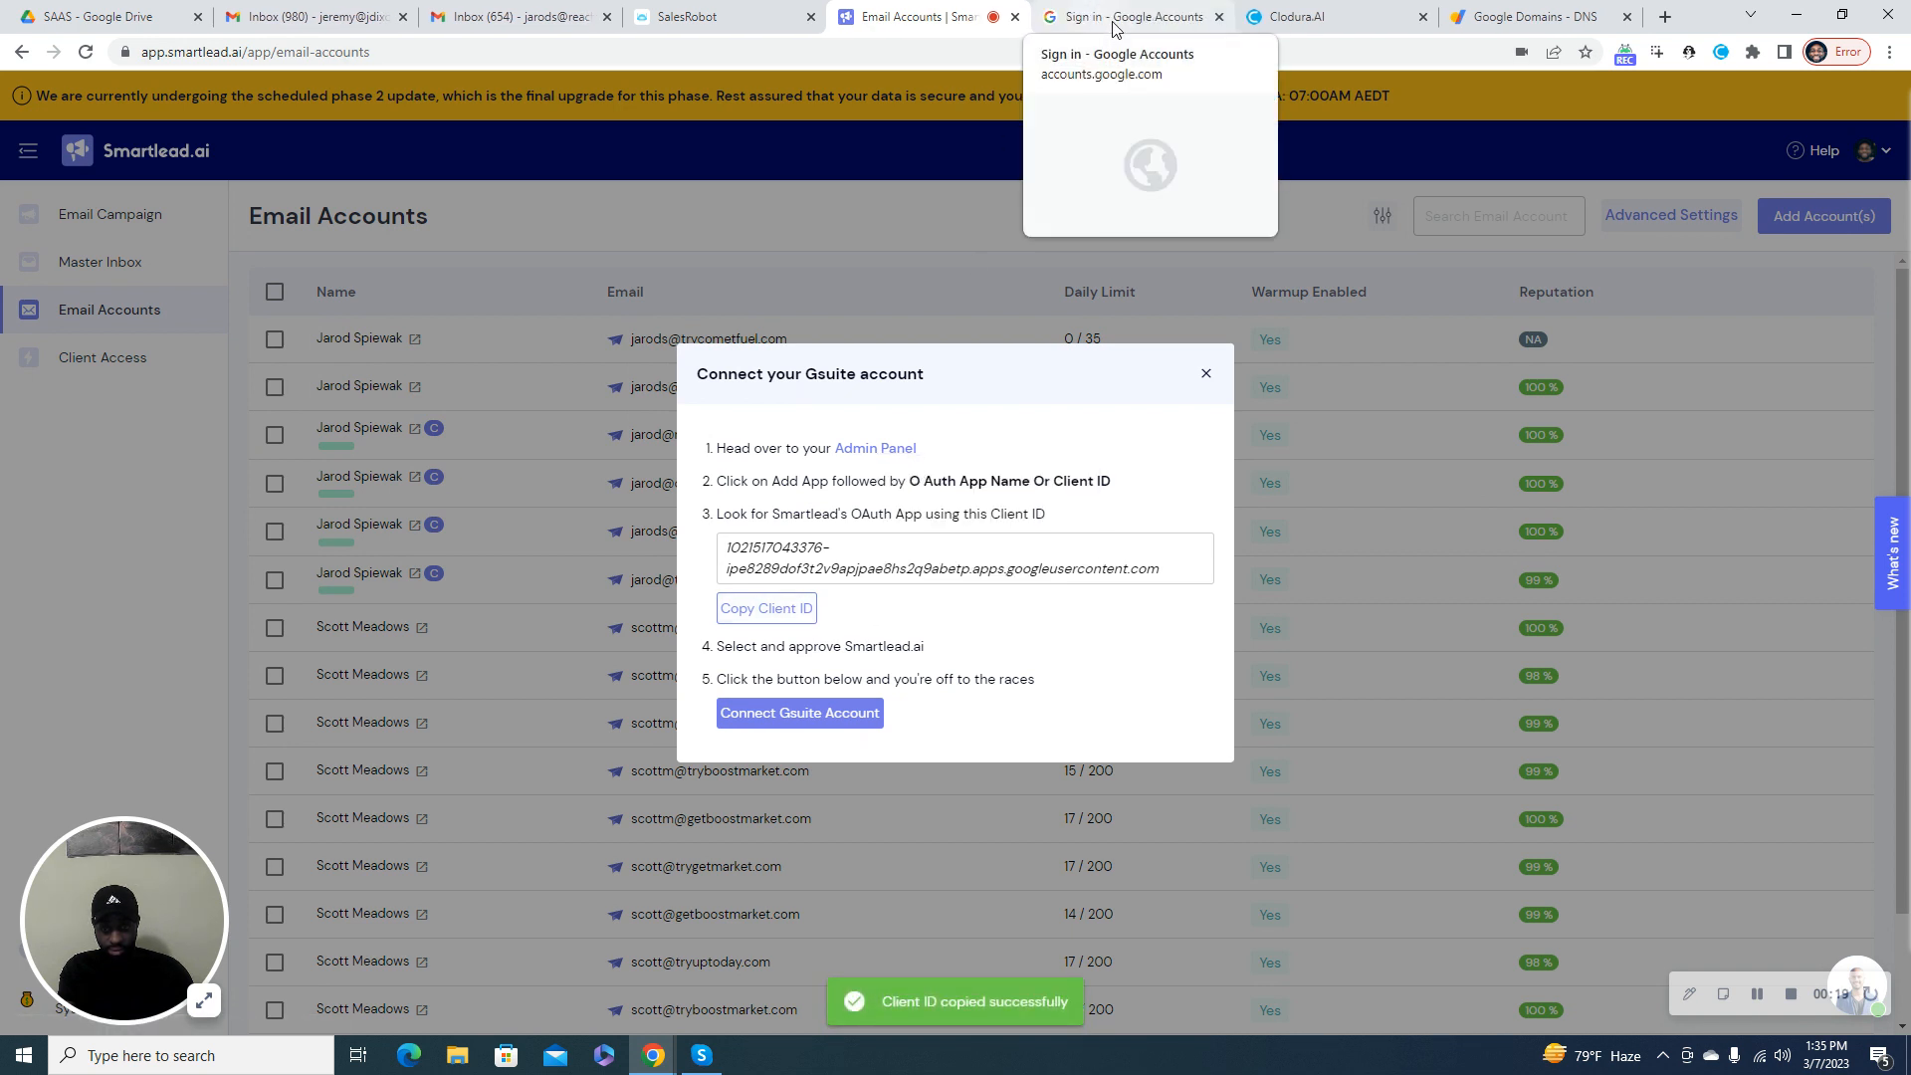
Step: Re-verify the Google admin account with its password to reach the app access page
{"action": "left_click", "coordinate": [1121, 15]}
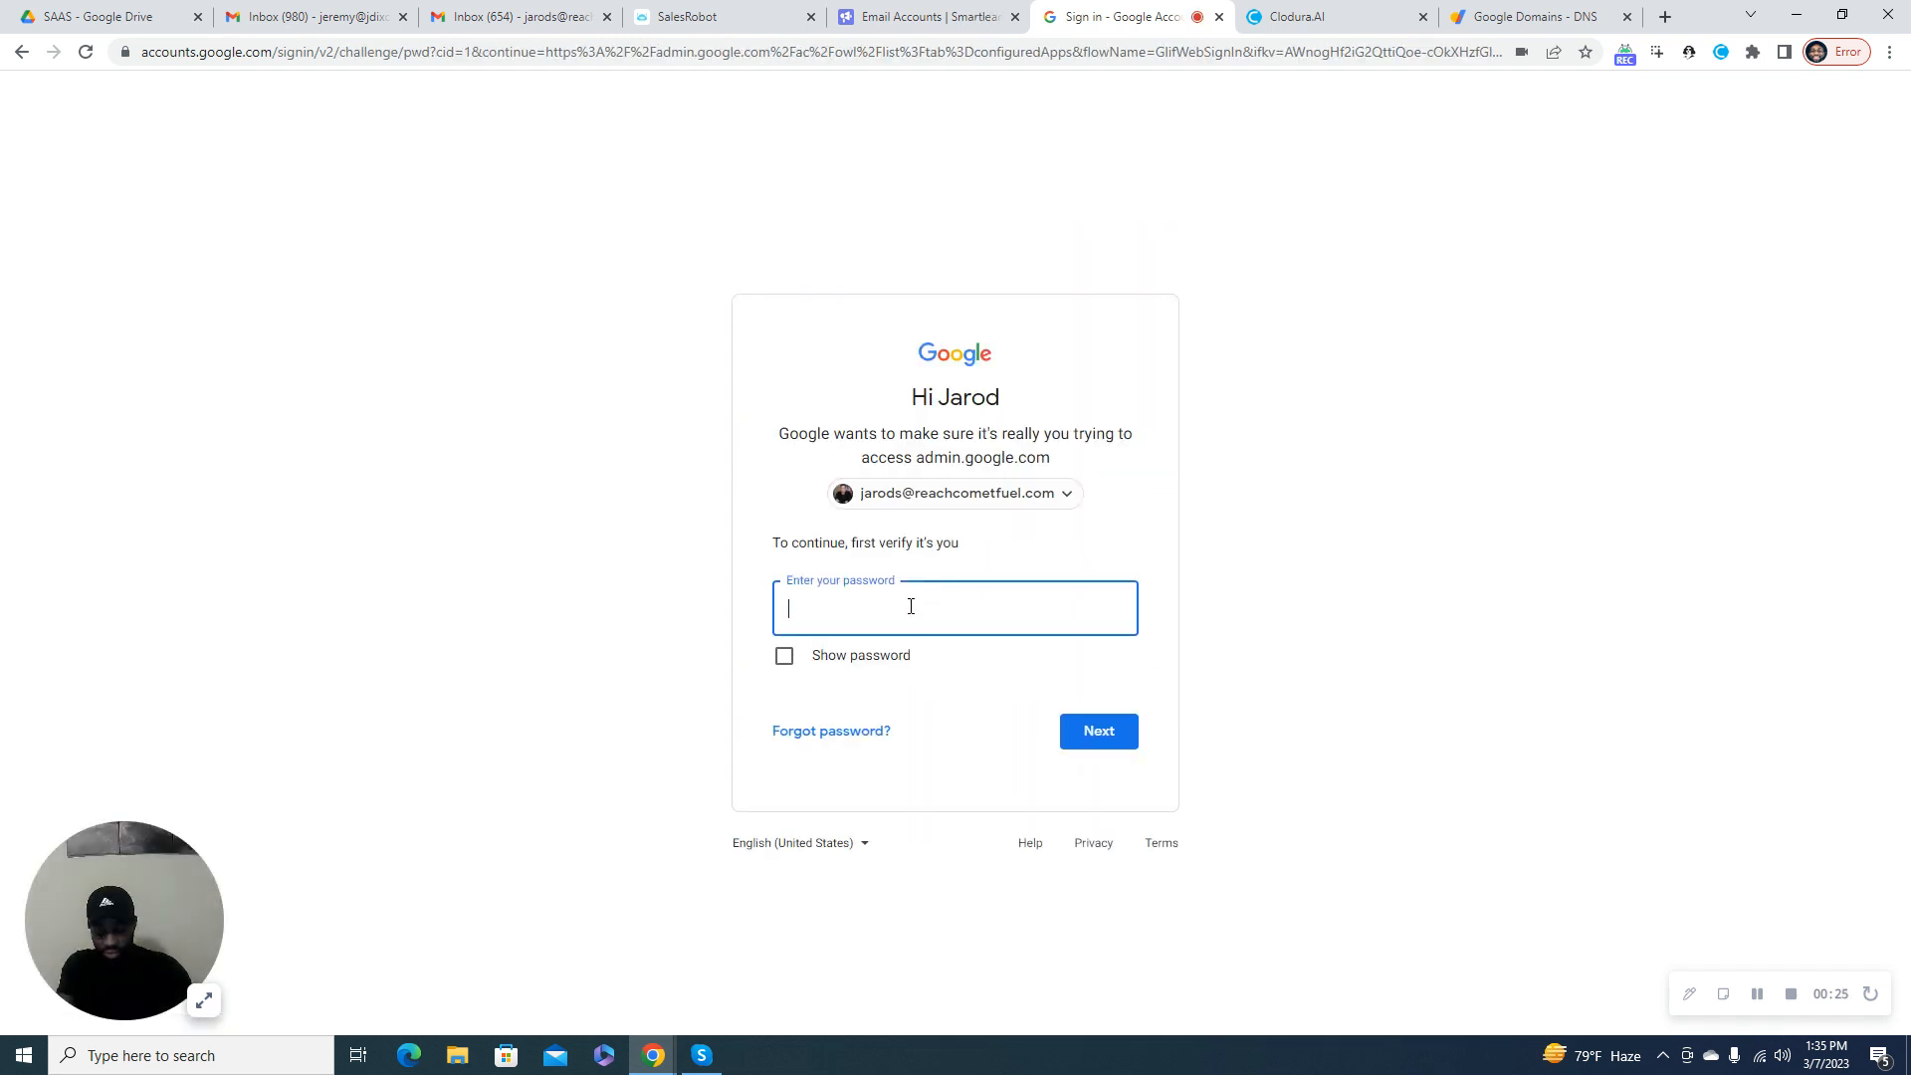
{"action": "type", "text": "password"}
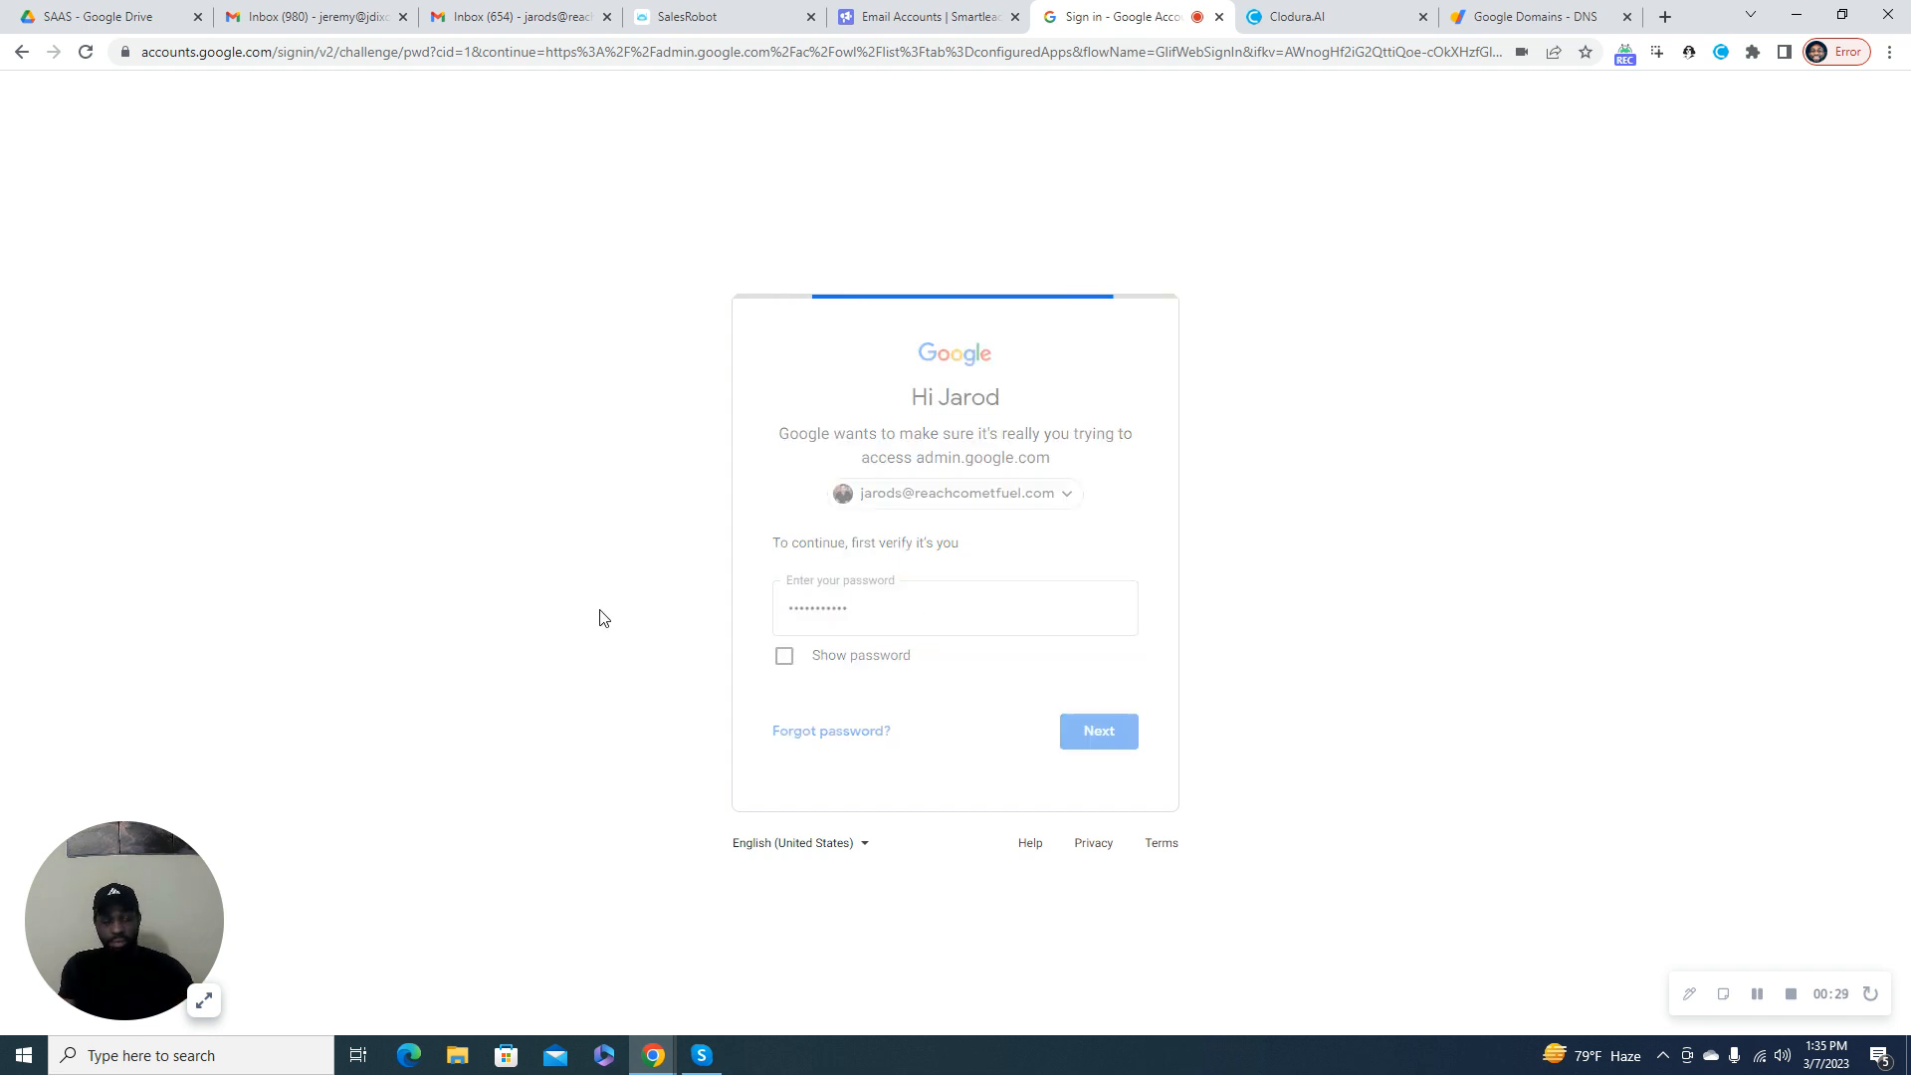
{"action": "left_click", "coordinate": [1095, 731]}
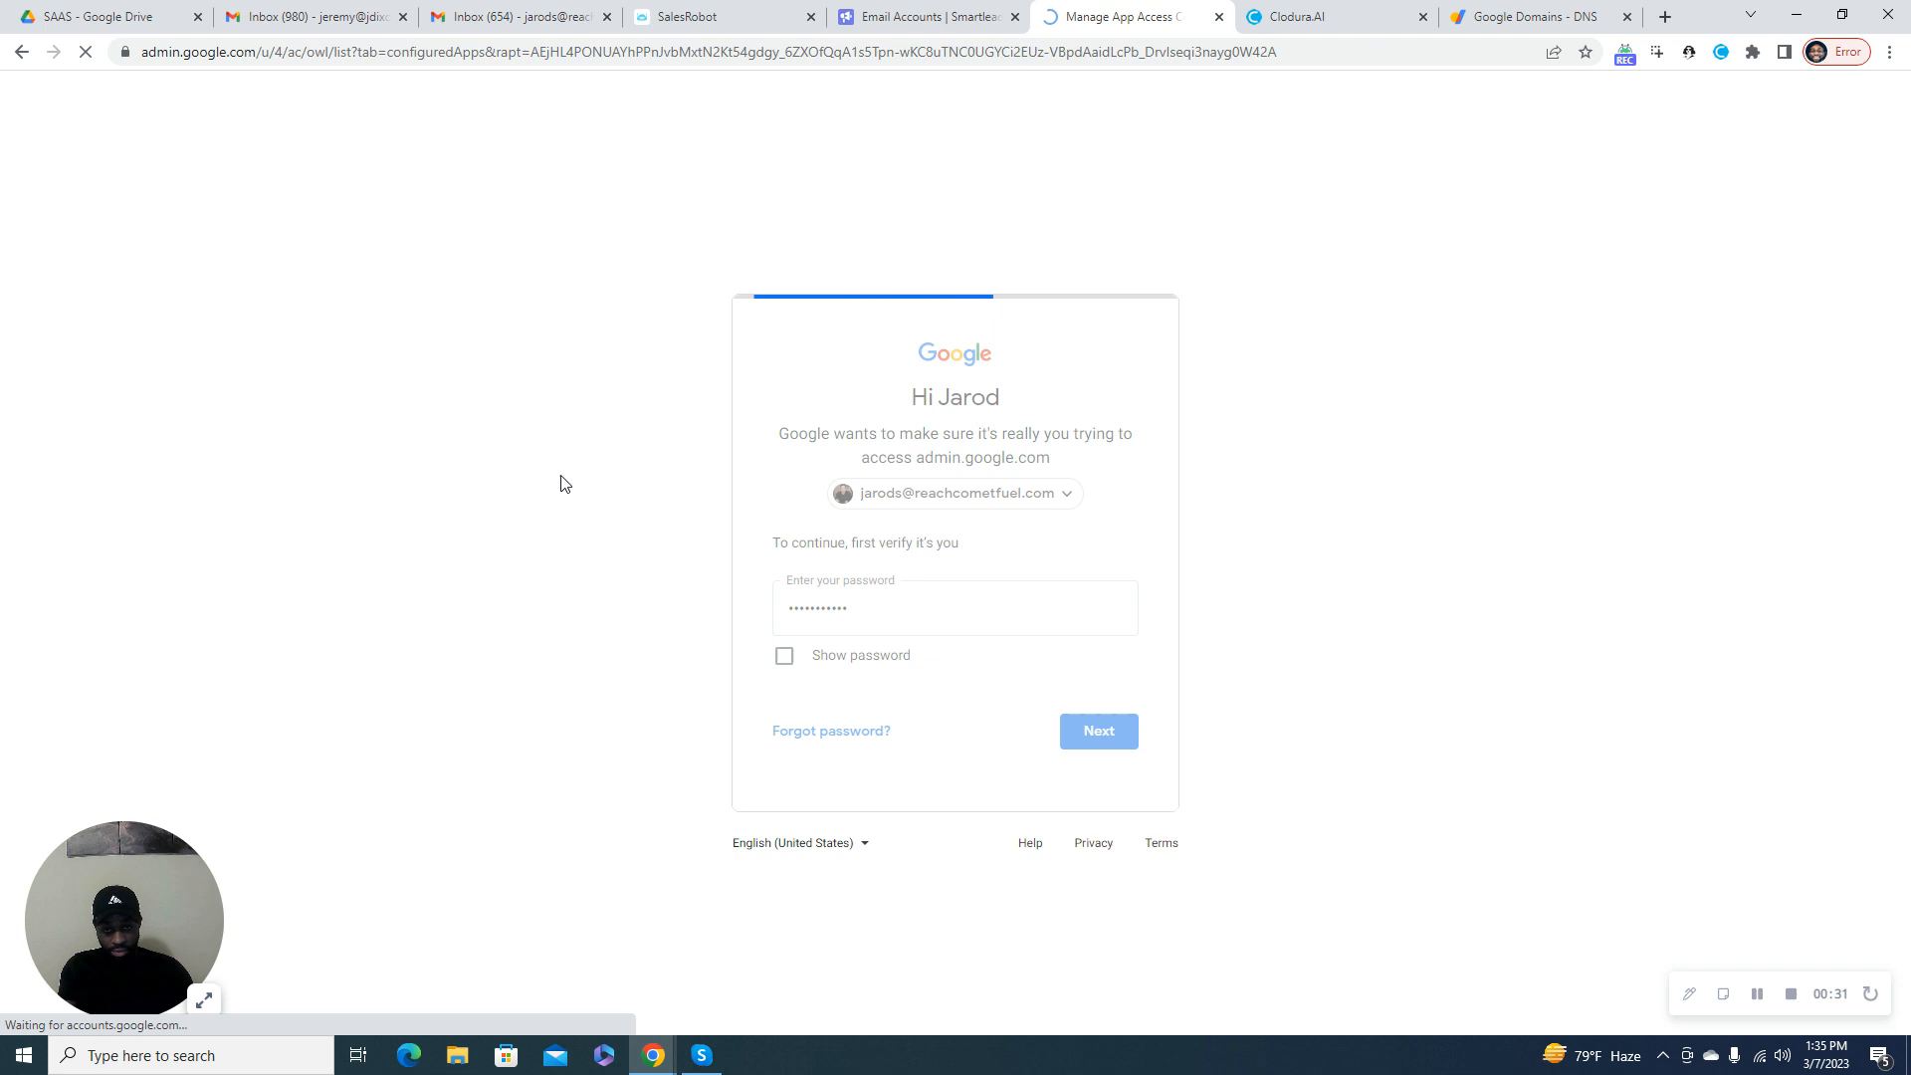
{"action": "left_click", "coordinate": [1095, 731]}
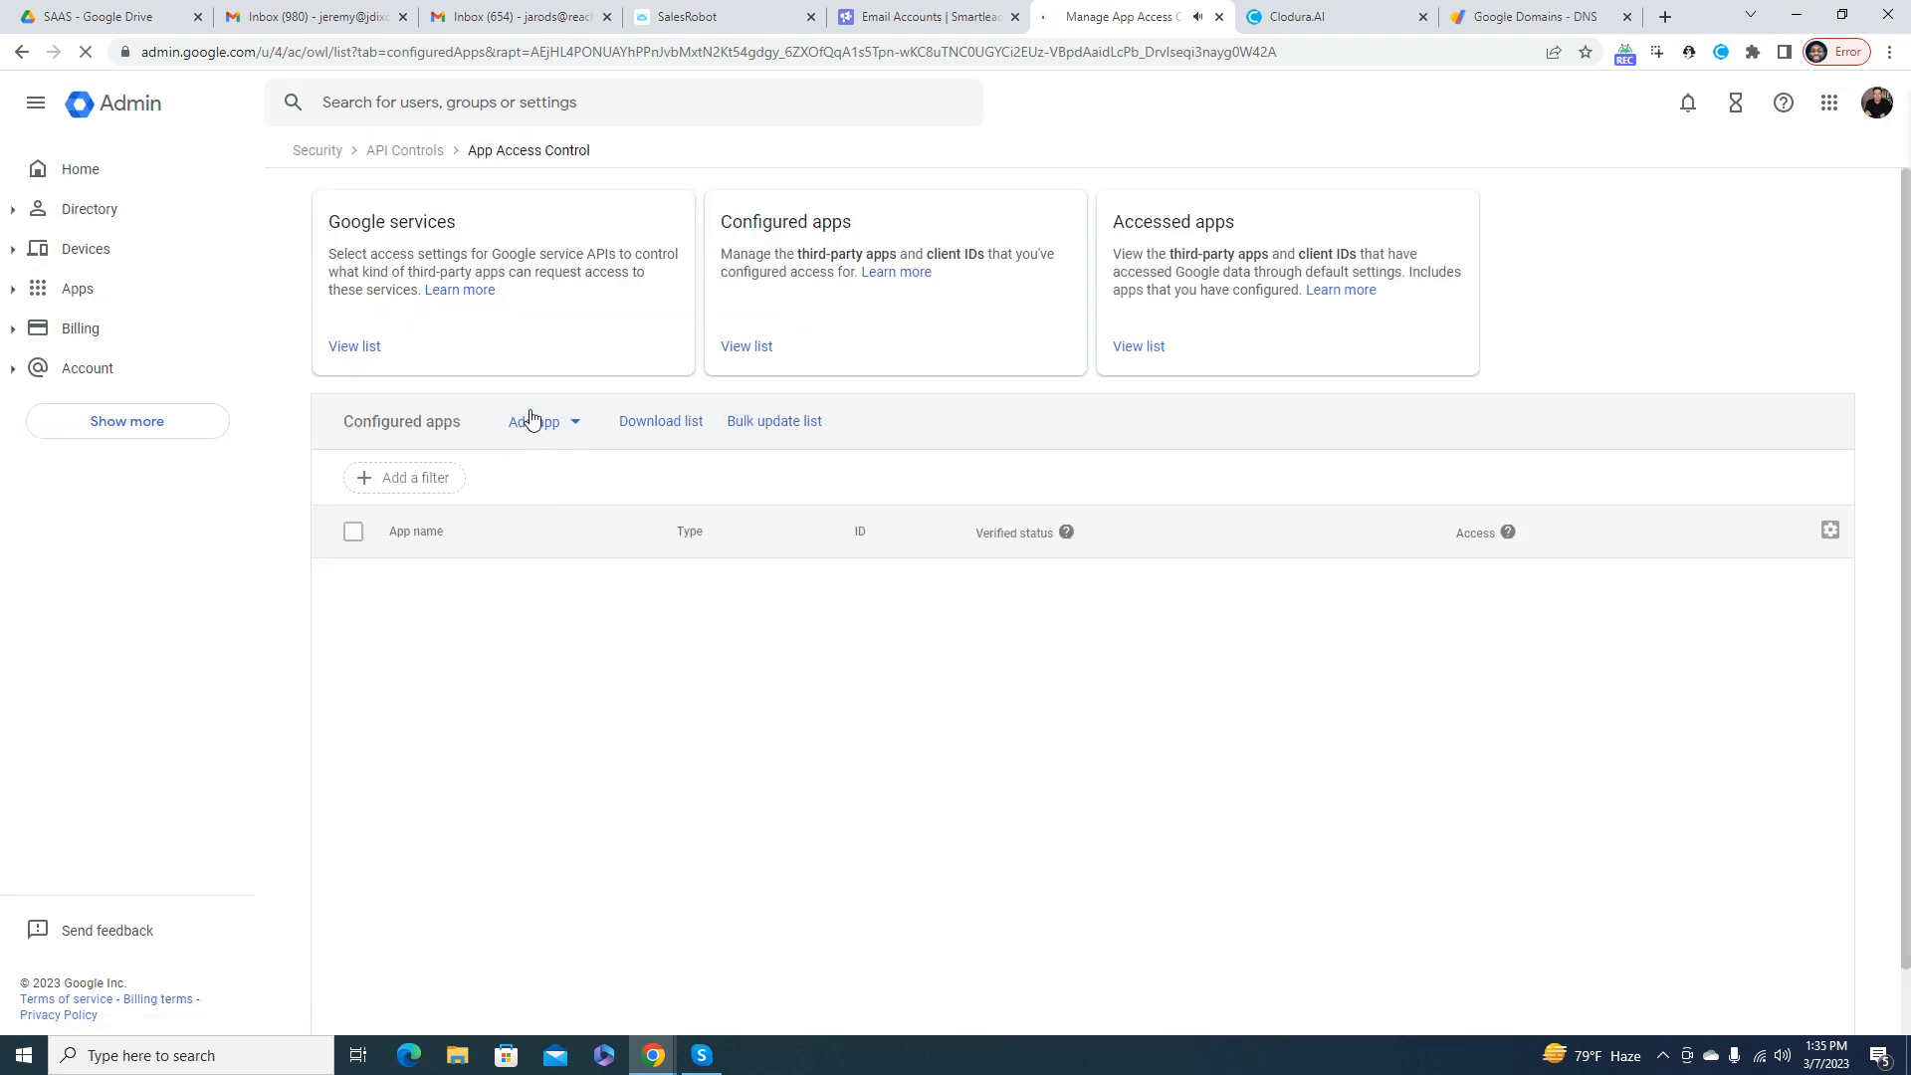
{"action": "left_click", "coordinate": [534, 420]}
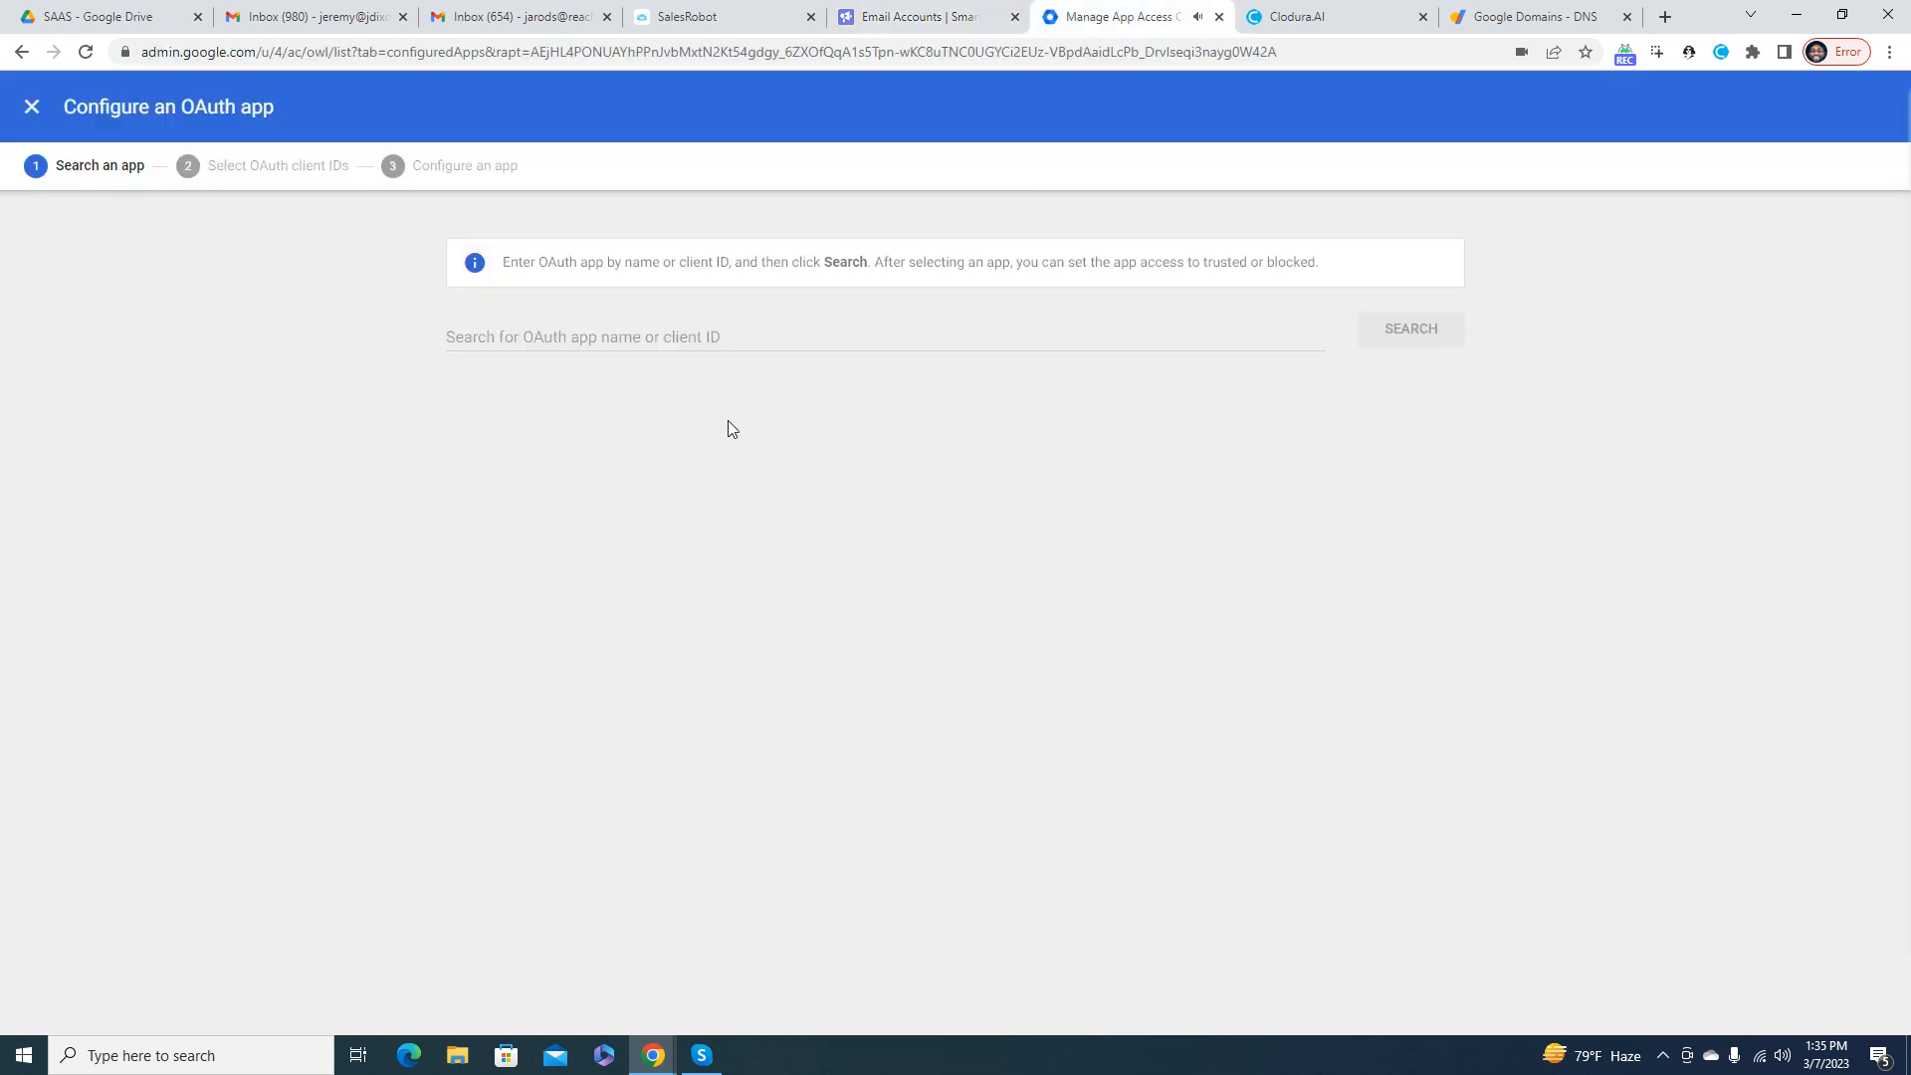
{"action": "type", "text": "1021517043376-ipe8289dof3t2v9apjpae8hs2q9abetp.apps.googleusercontent.com"}
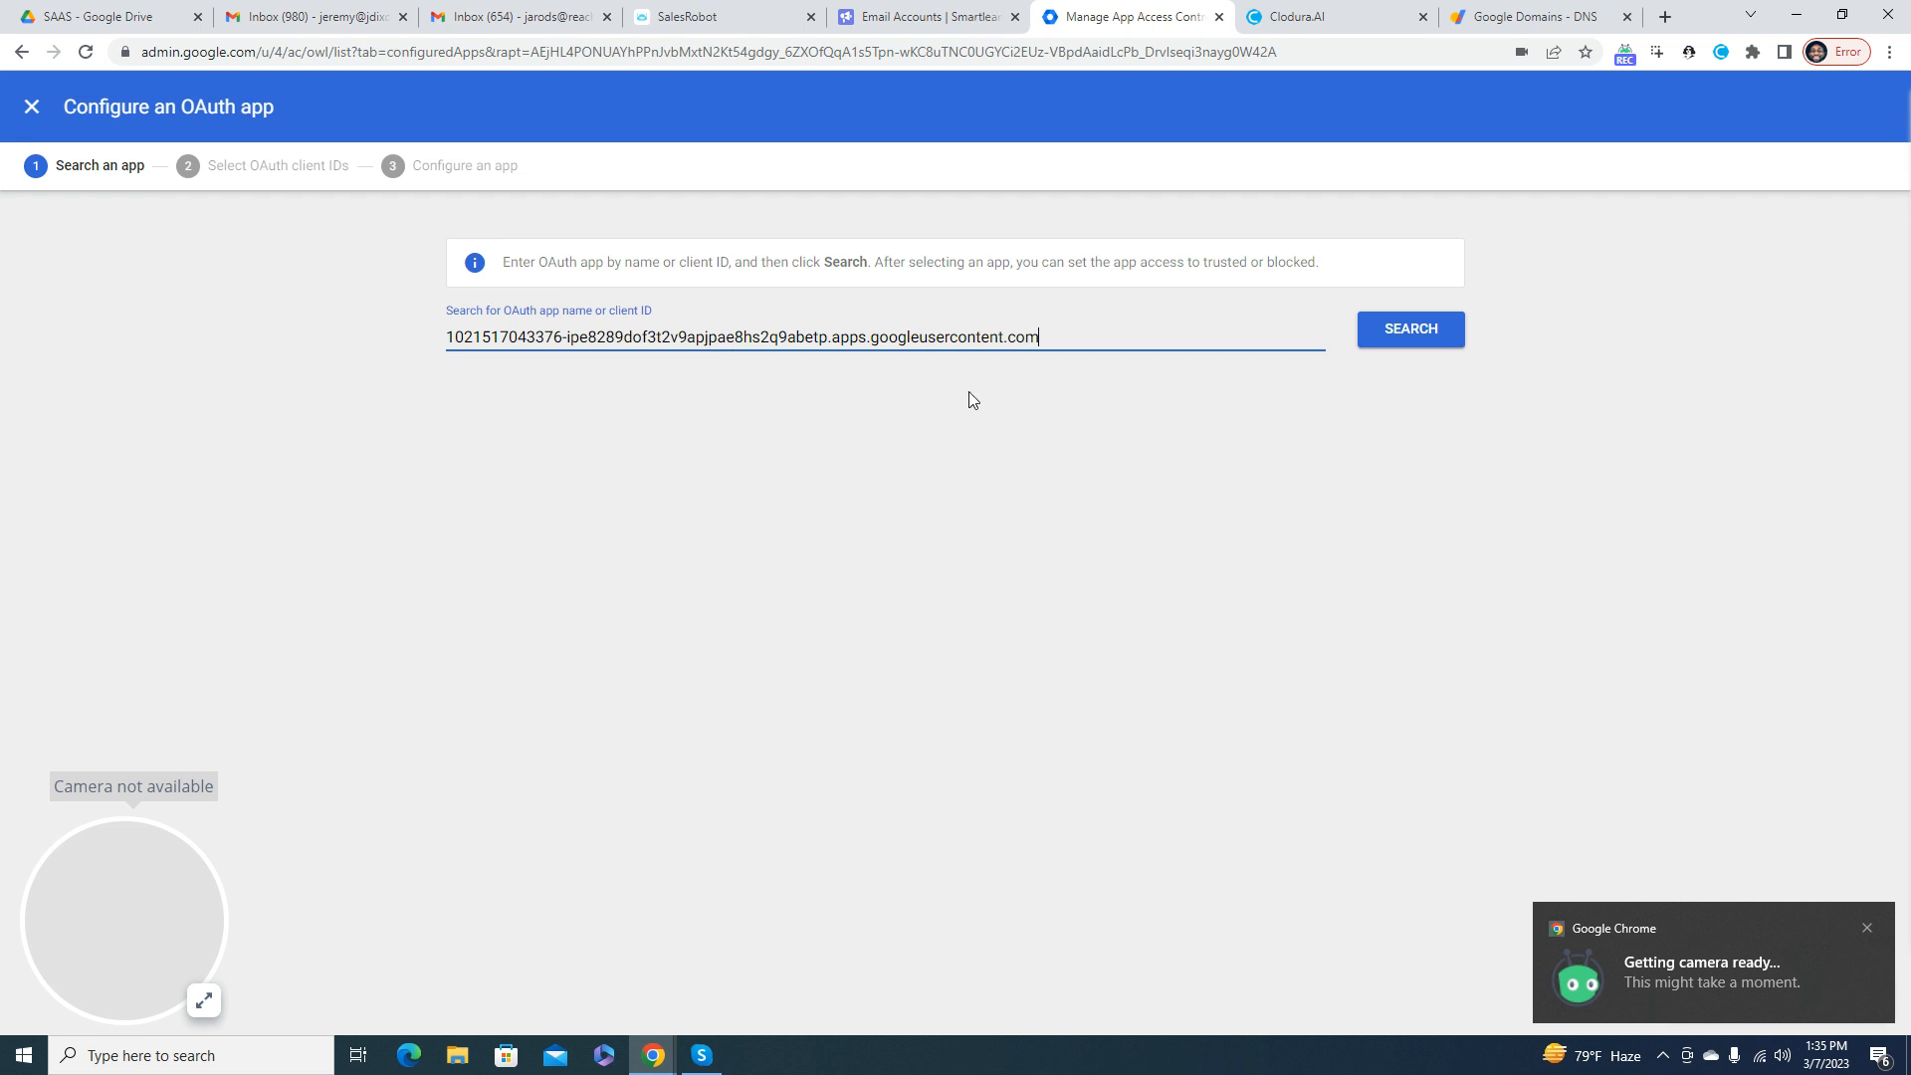
{"action": "mouse_move", "coordinate": [1312, 542]}
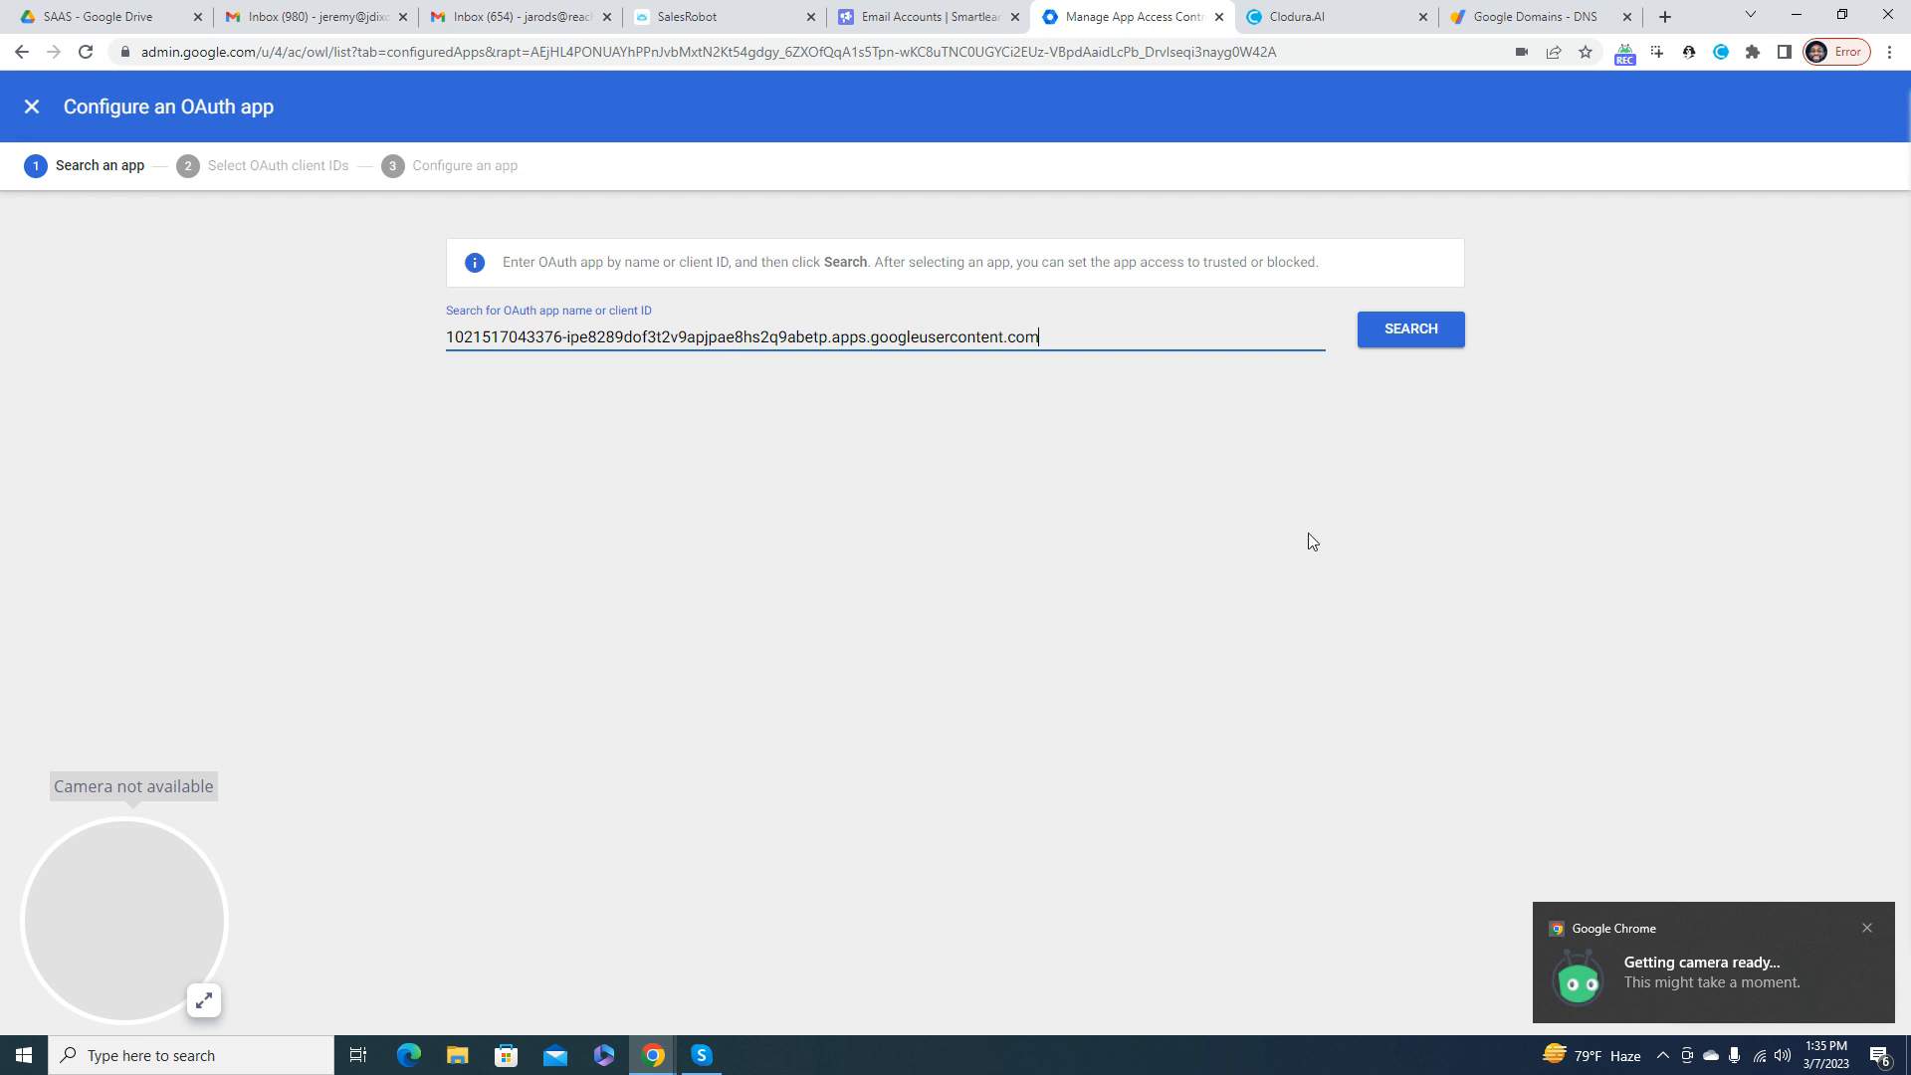
{"action": "left_click", "coordinate": [1410, 328]}
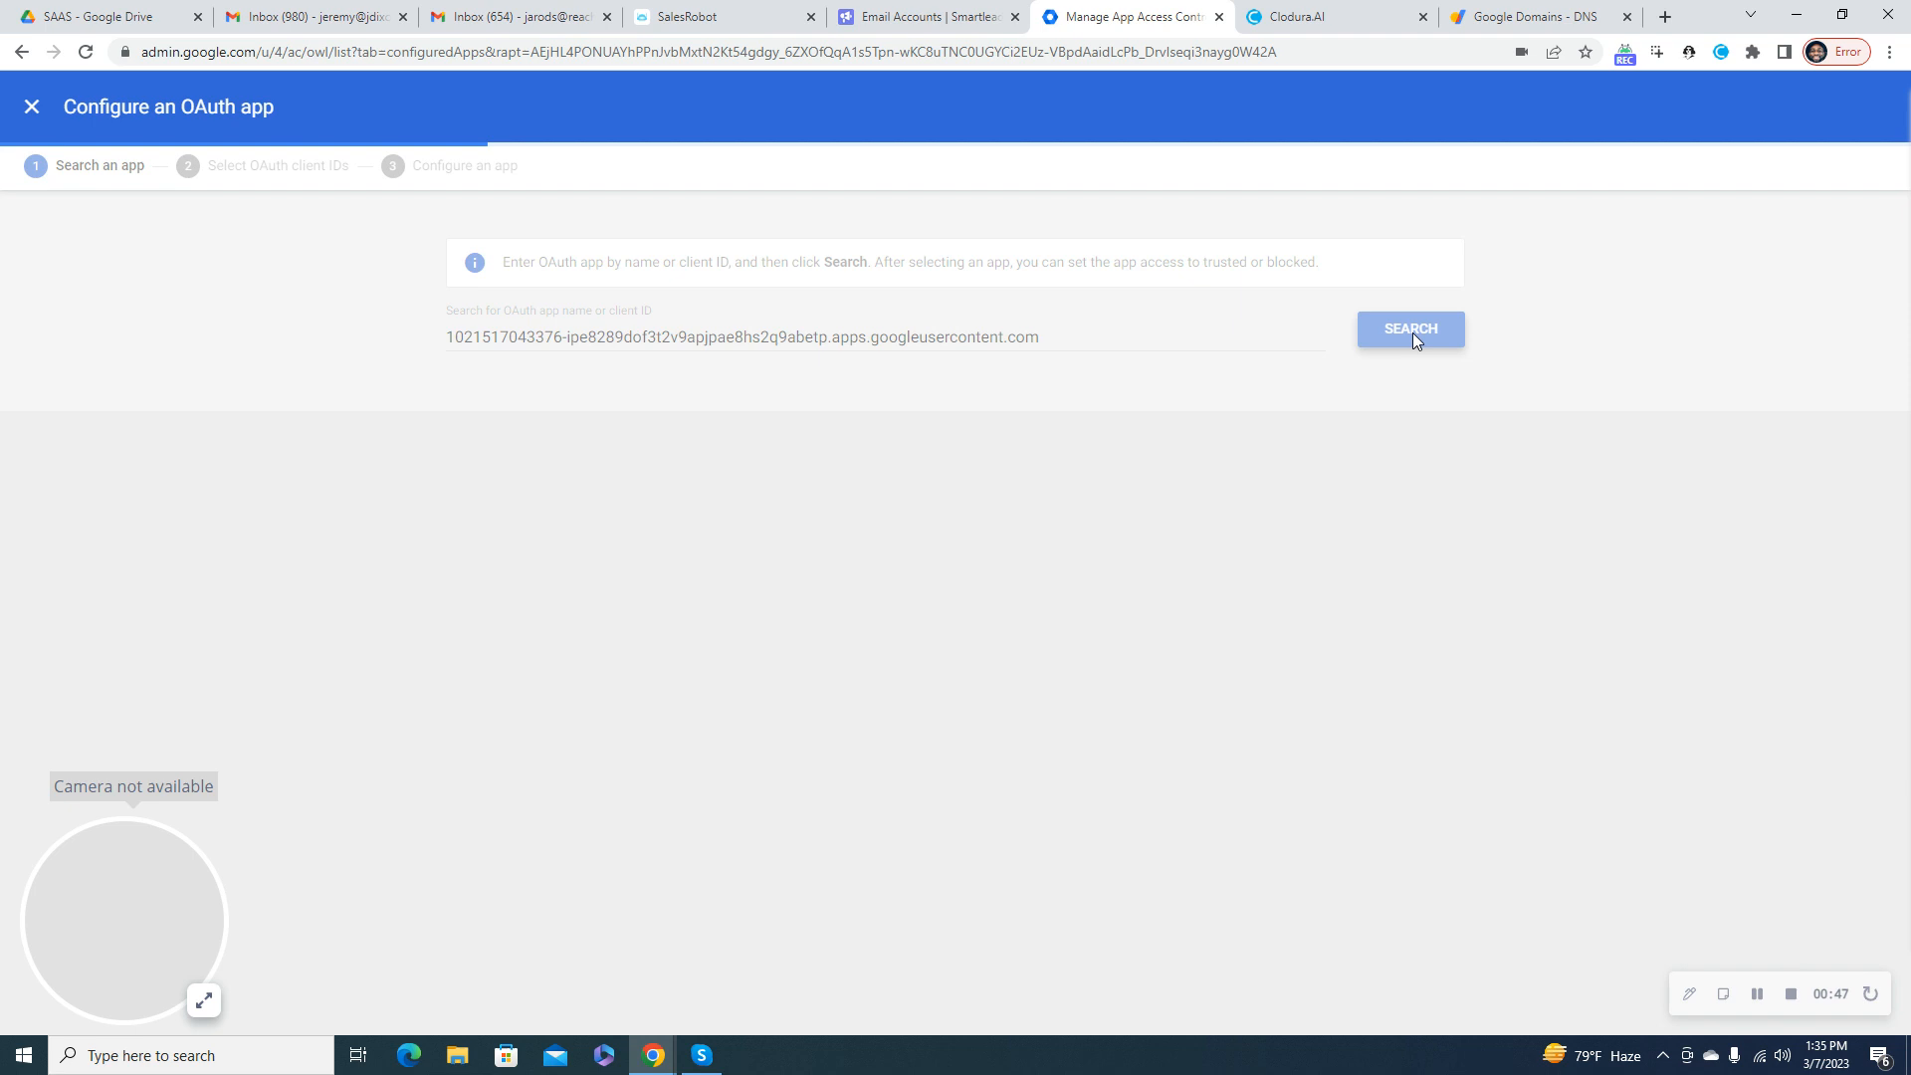
Step: Select Smartlead.ai, grant it Trusted access to Google services, and return to Smartlead
{"action": "left_click", "coordinate": [1410, 328]}
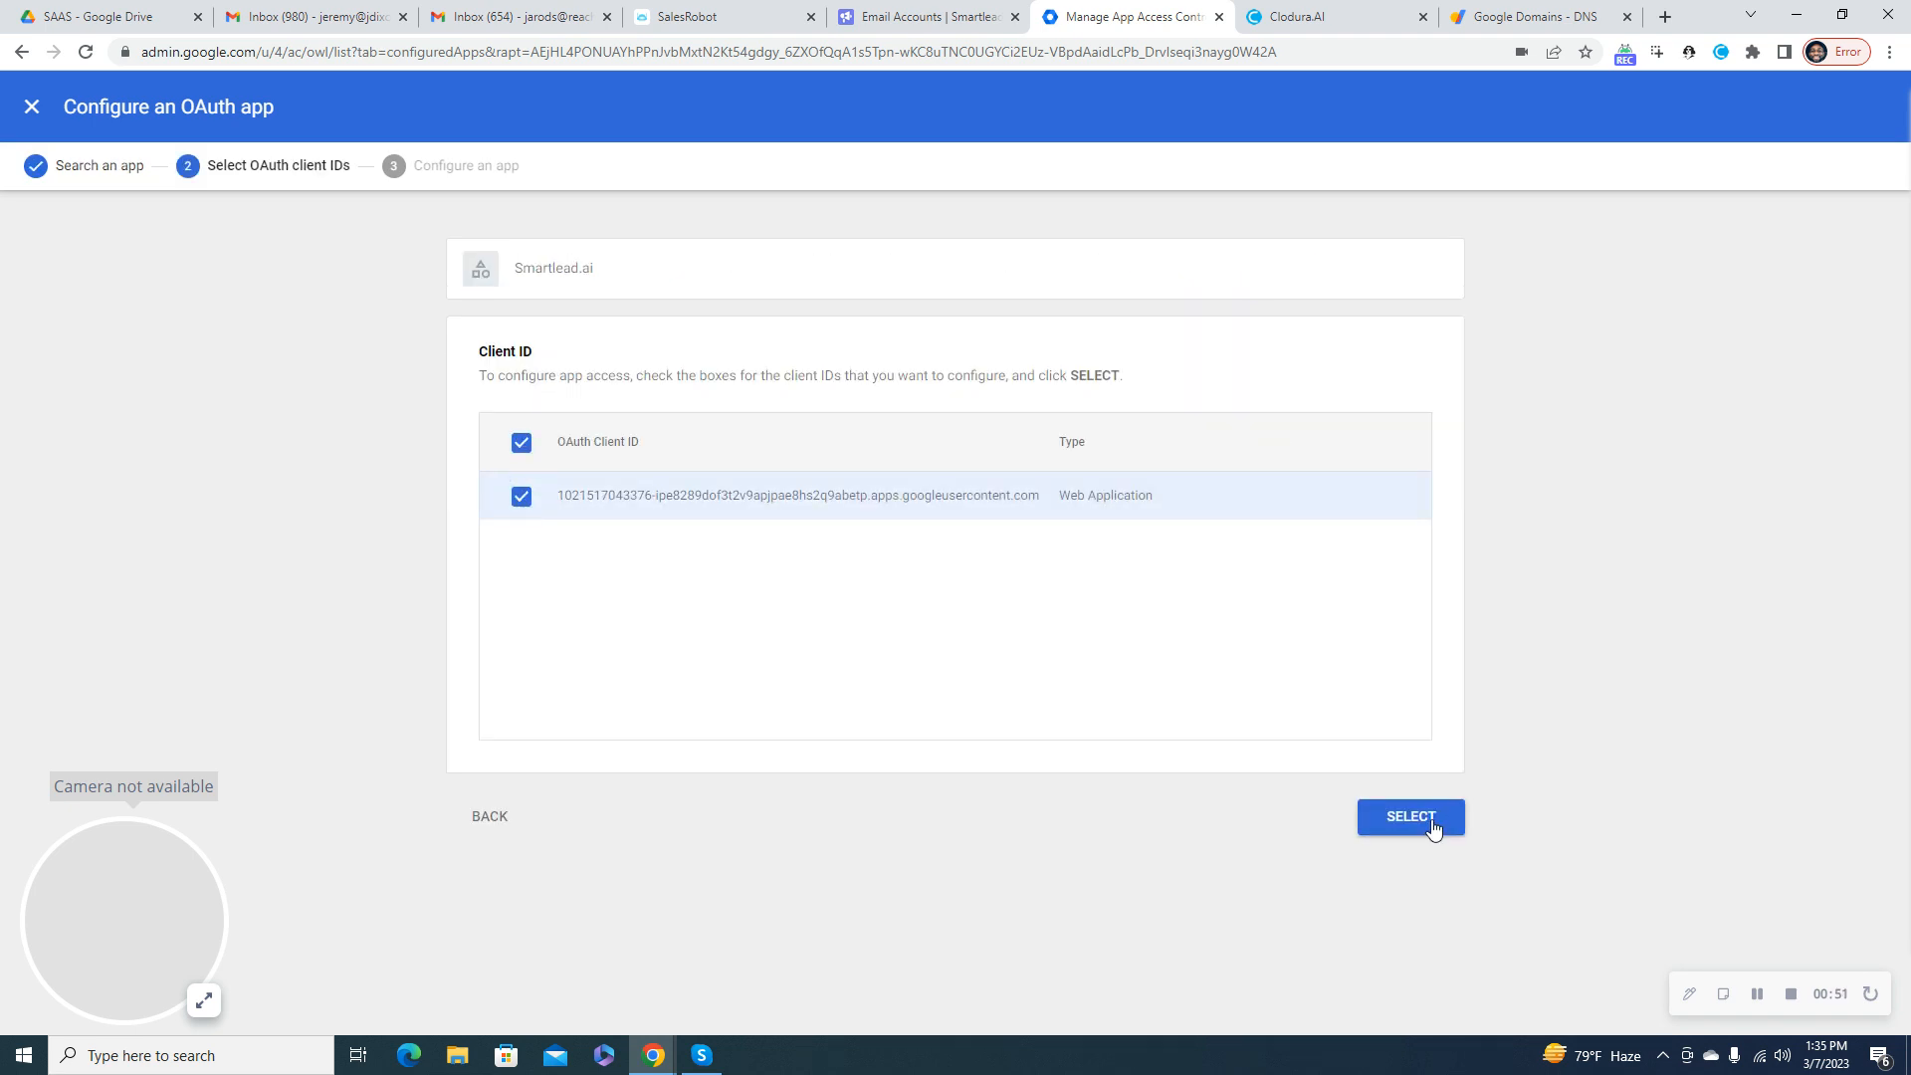
{"action": "left_click", "coordinate": [1409, 816]}
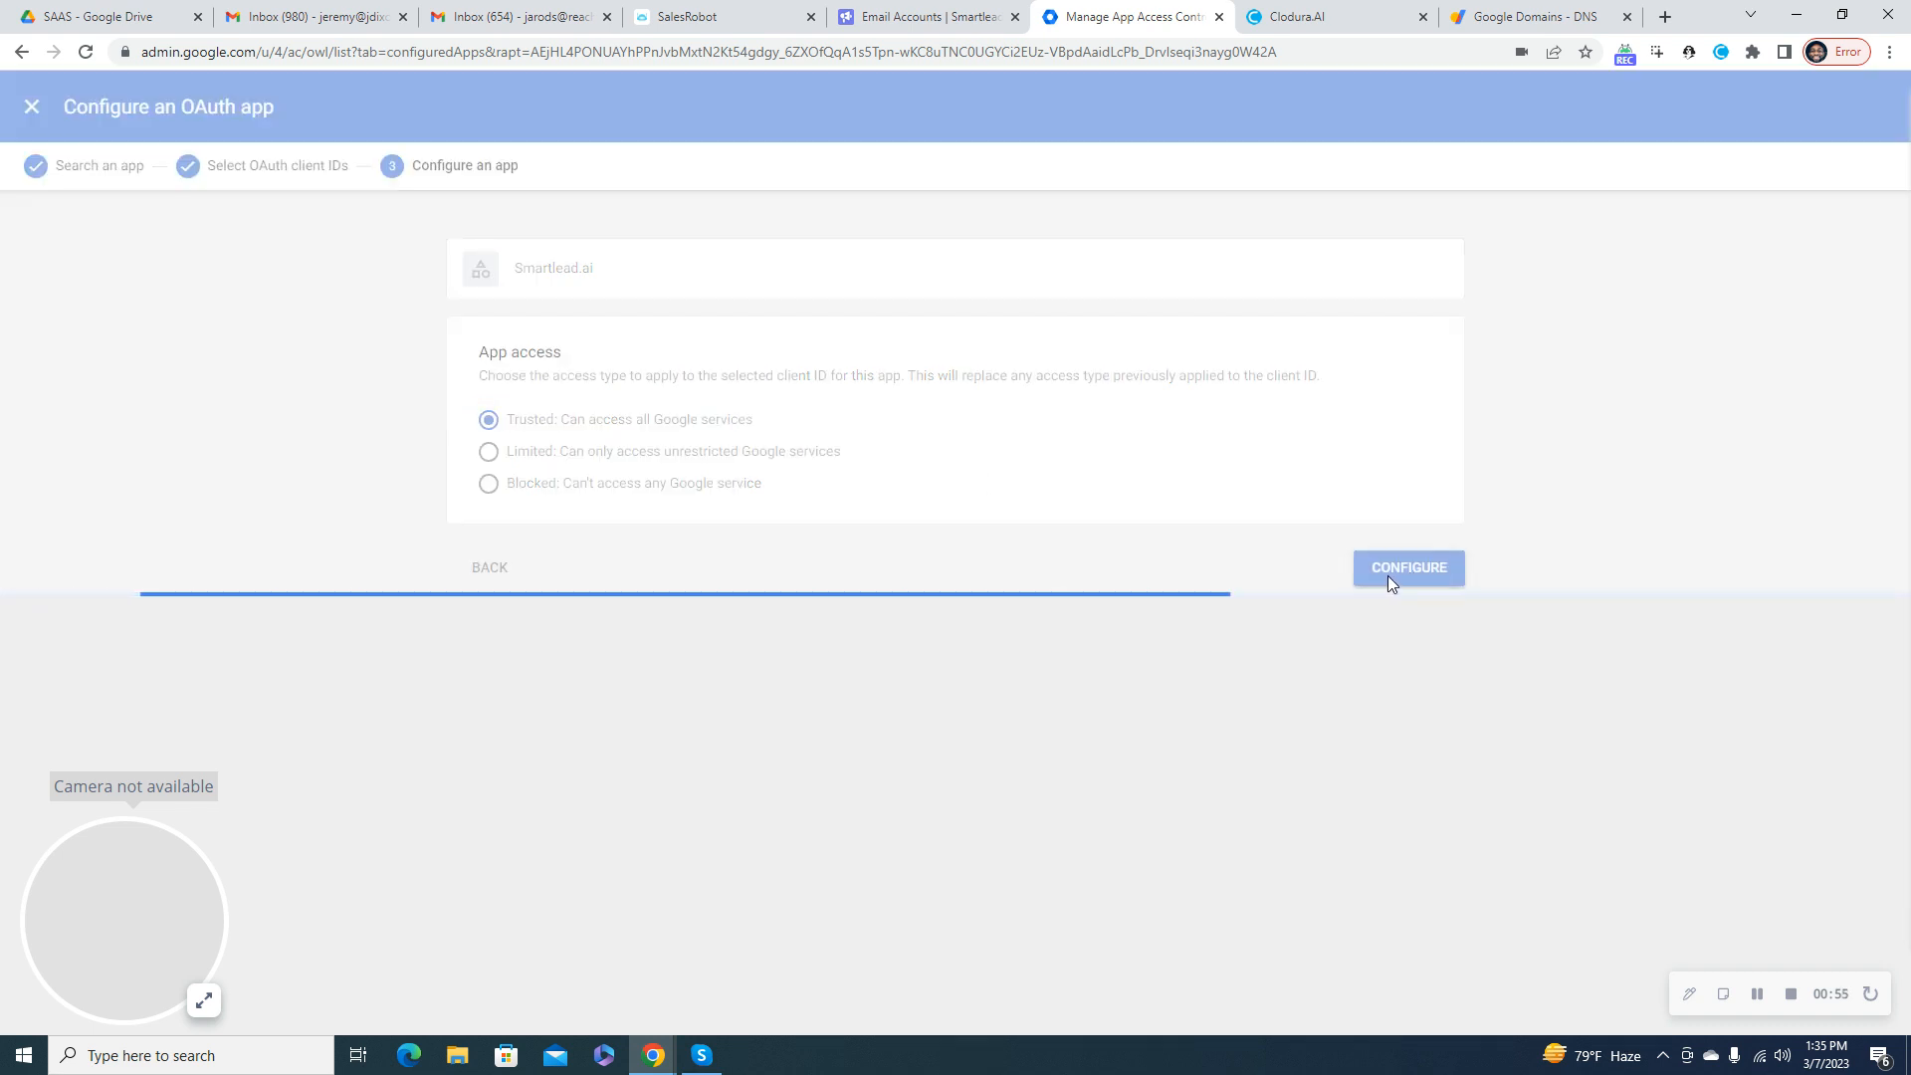
{"action": "left_click", "coordinate": [1408, 567]}
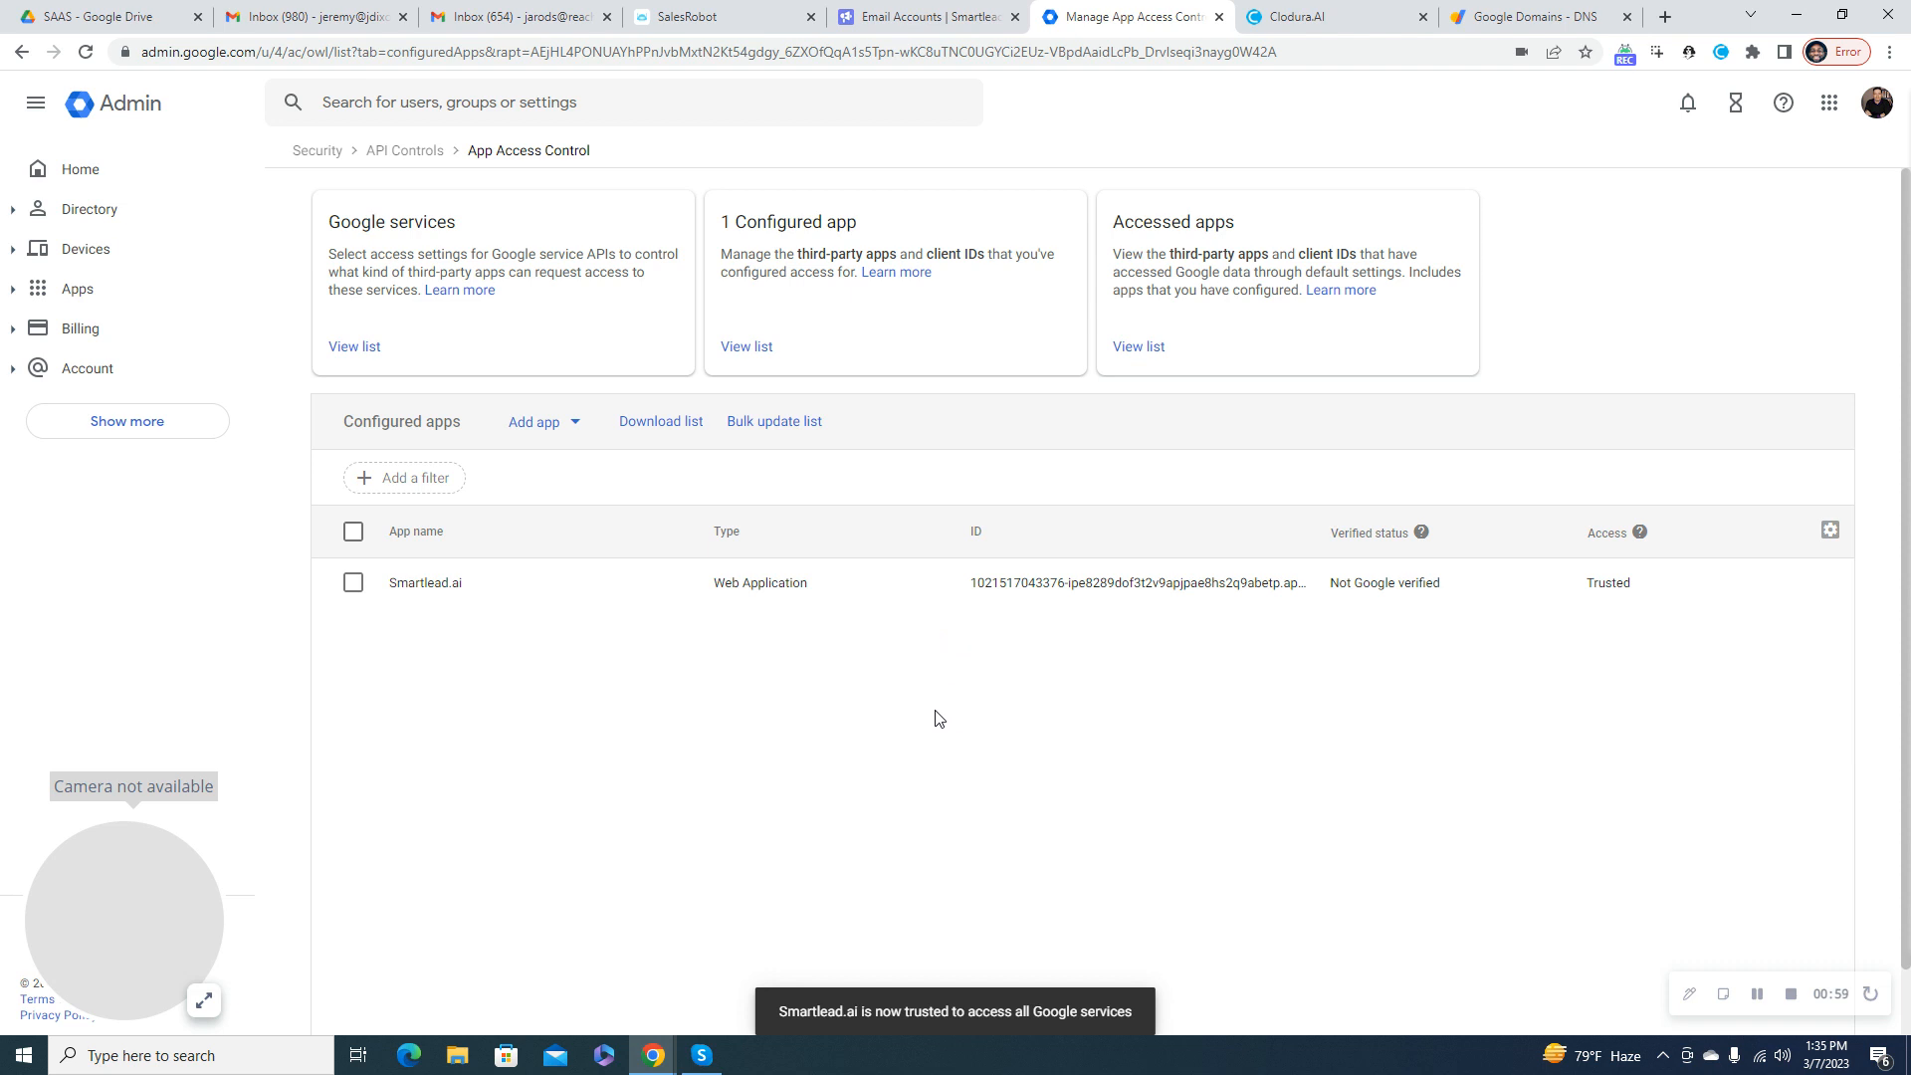
{"action": "left_click", "coordinate": [926, 16]}
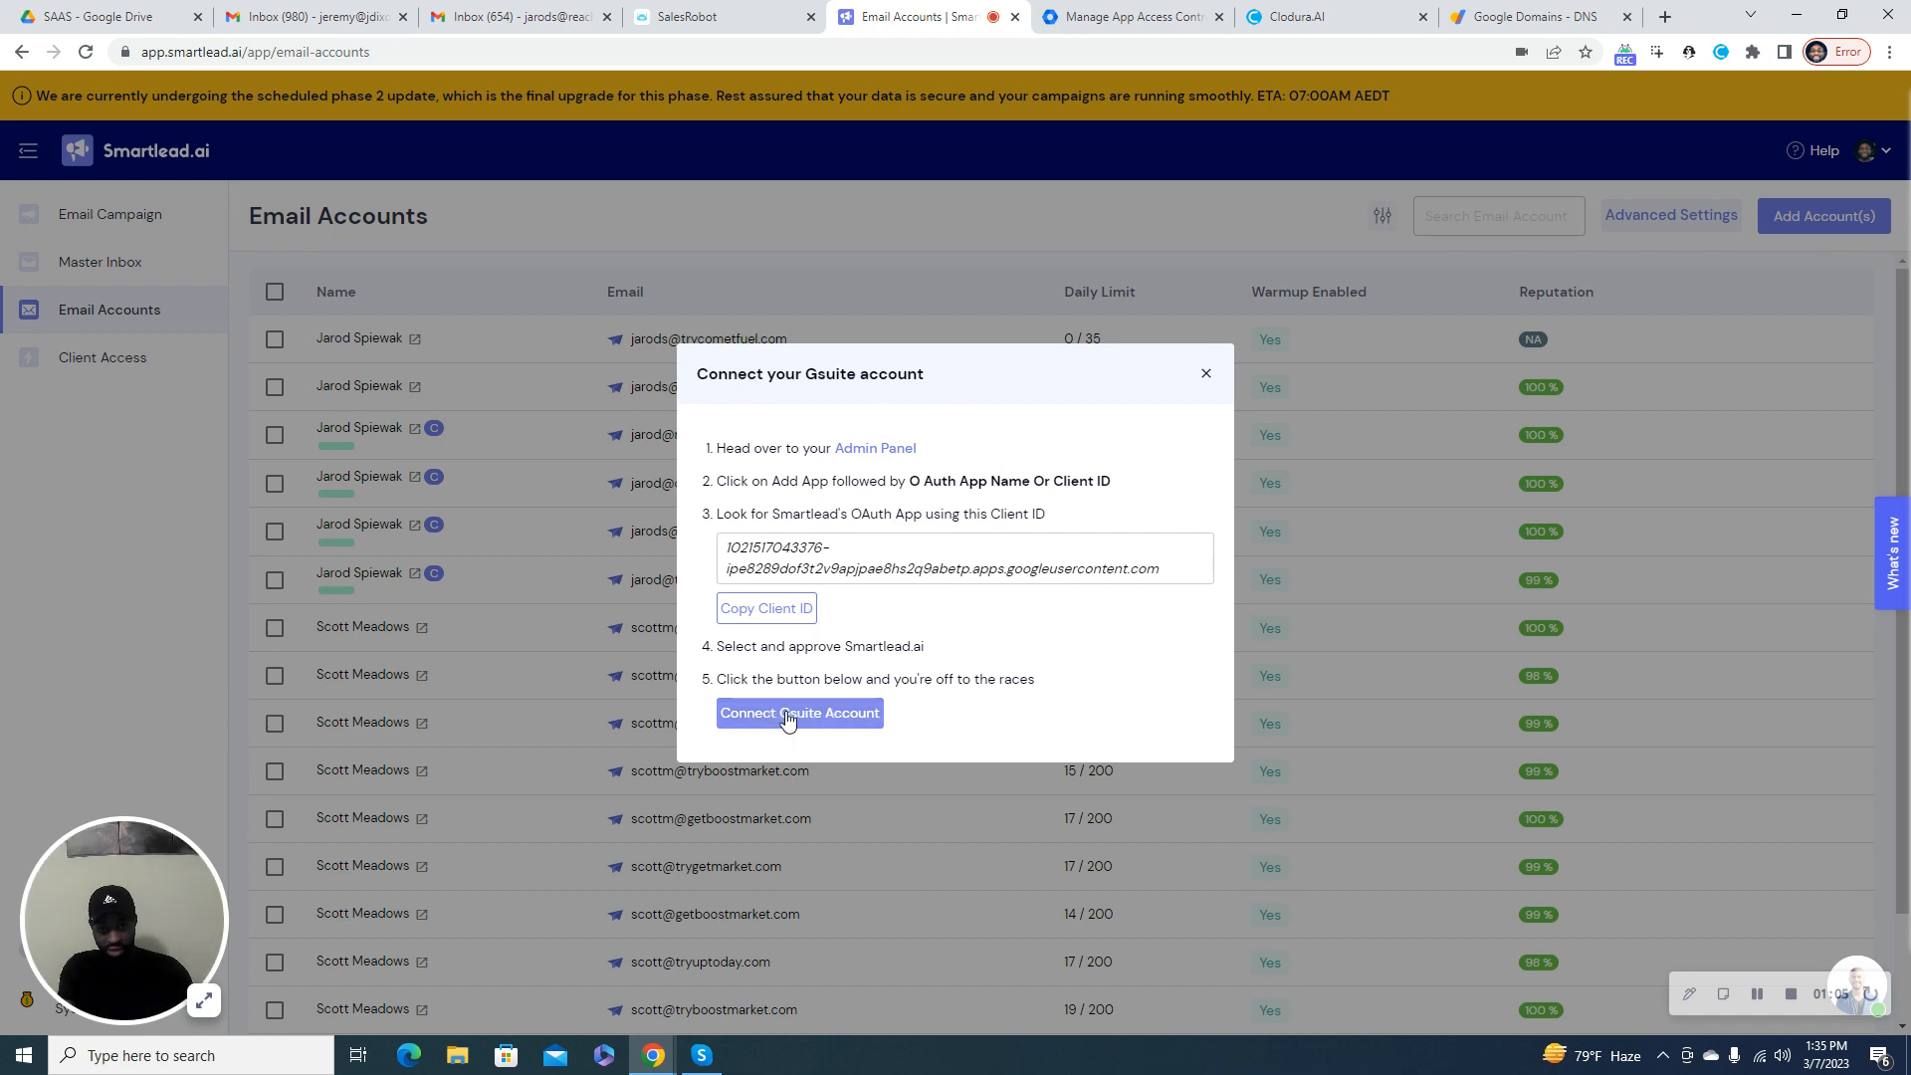
Step: Connect the reachcometfuel Workspace account and allow Smartlead access on the consent screen
{"action": "left_click", "coordinate": [798, 713]}
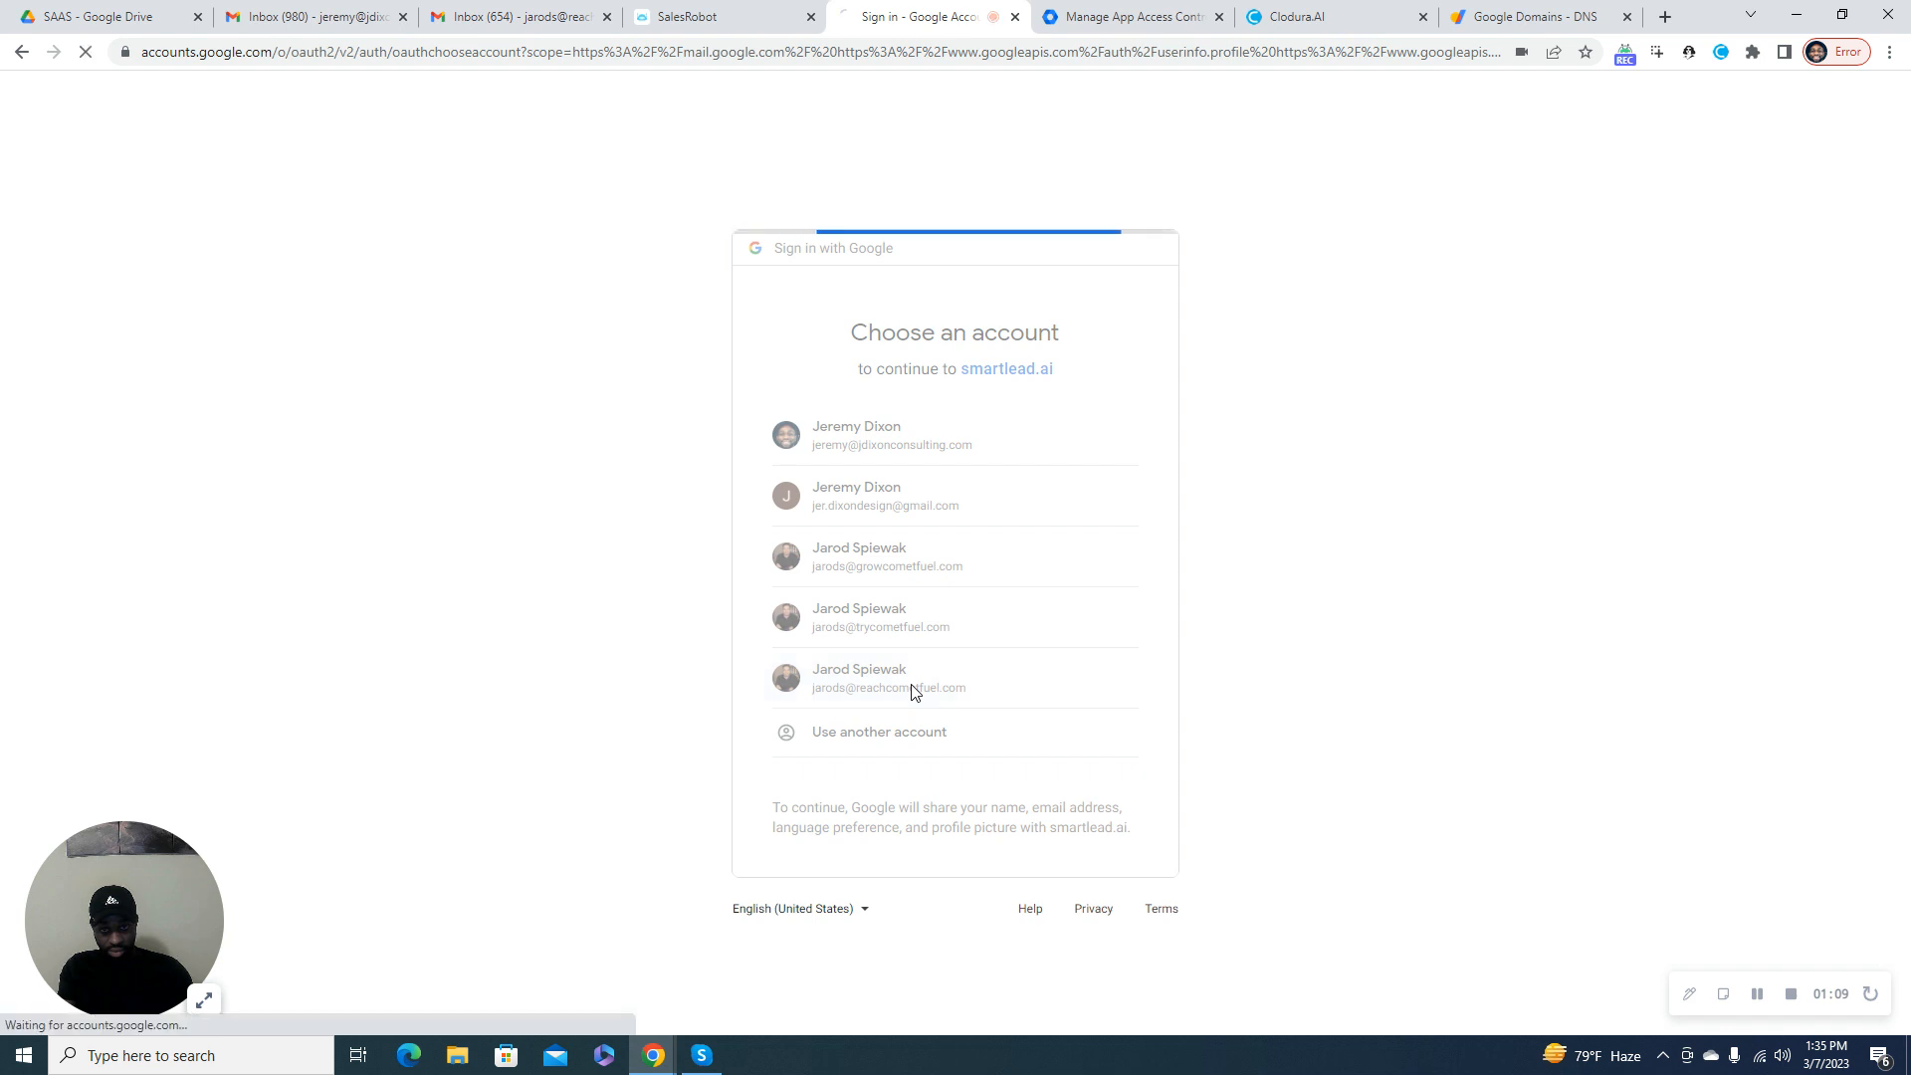
{"action": "left_click", "coordinate": [888, 677]}
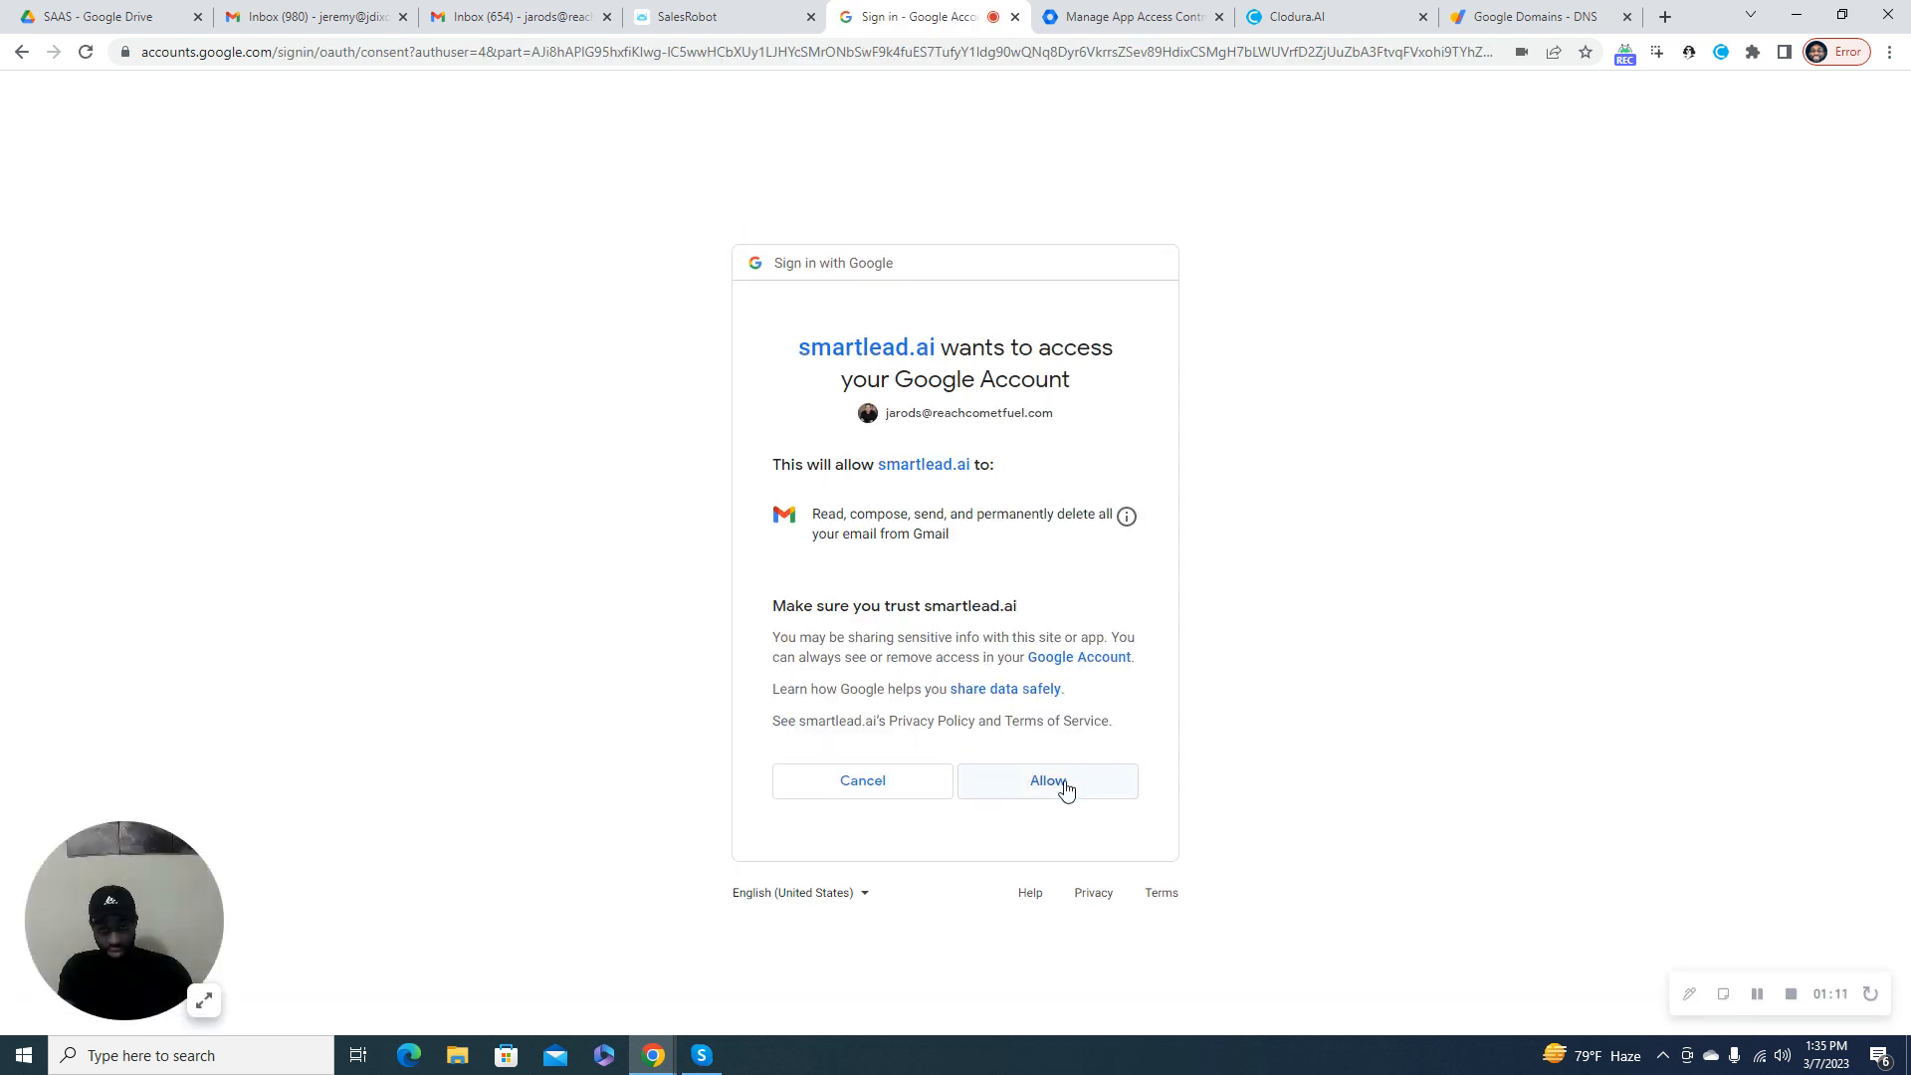
{"action": "left_click", "coordinate": [1045, 780]}
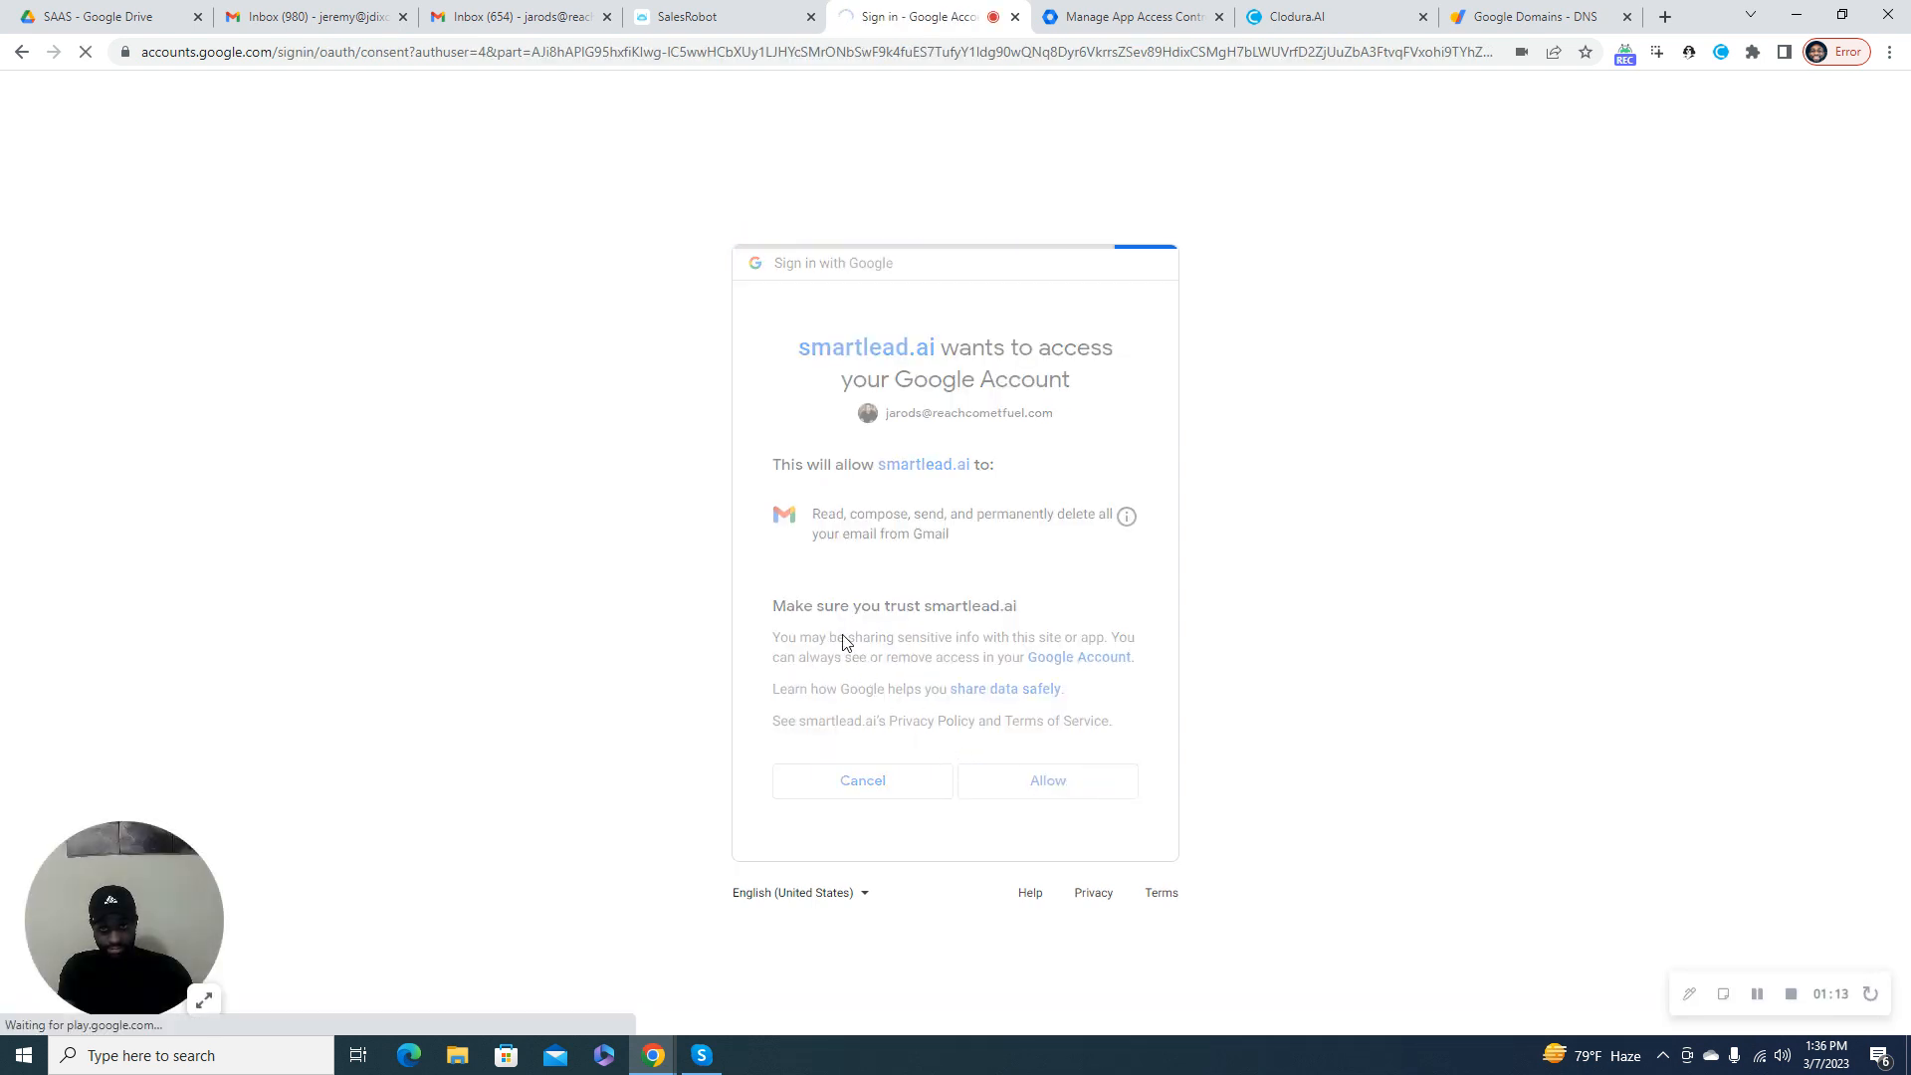
{"action": "left_click", "coordinate": [1045, 780]}
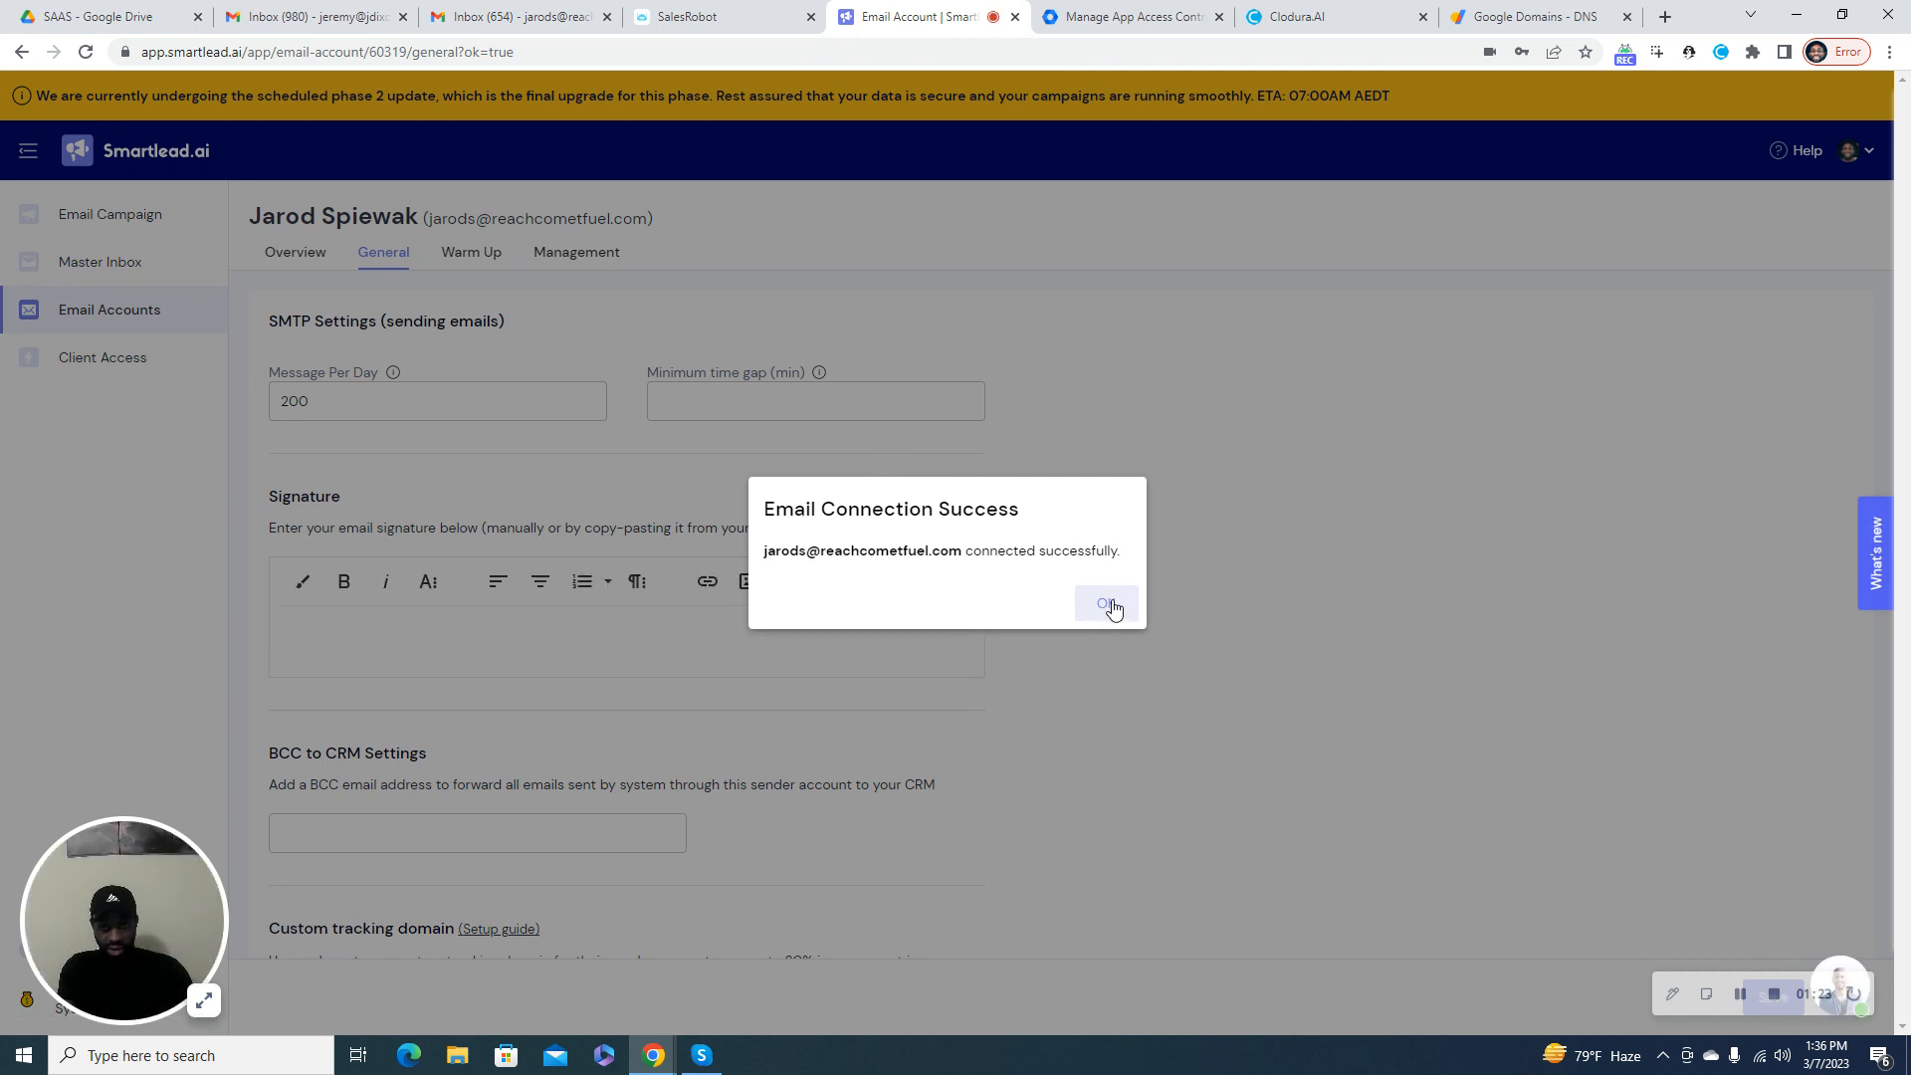
Step: Dismiss the success popup and enable 'Use a custom tracking domain' for the mailbox
{"action": "left_click", "coordinate": [1105, 606]}
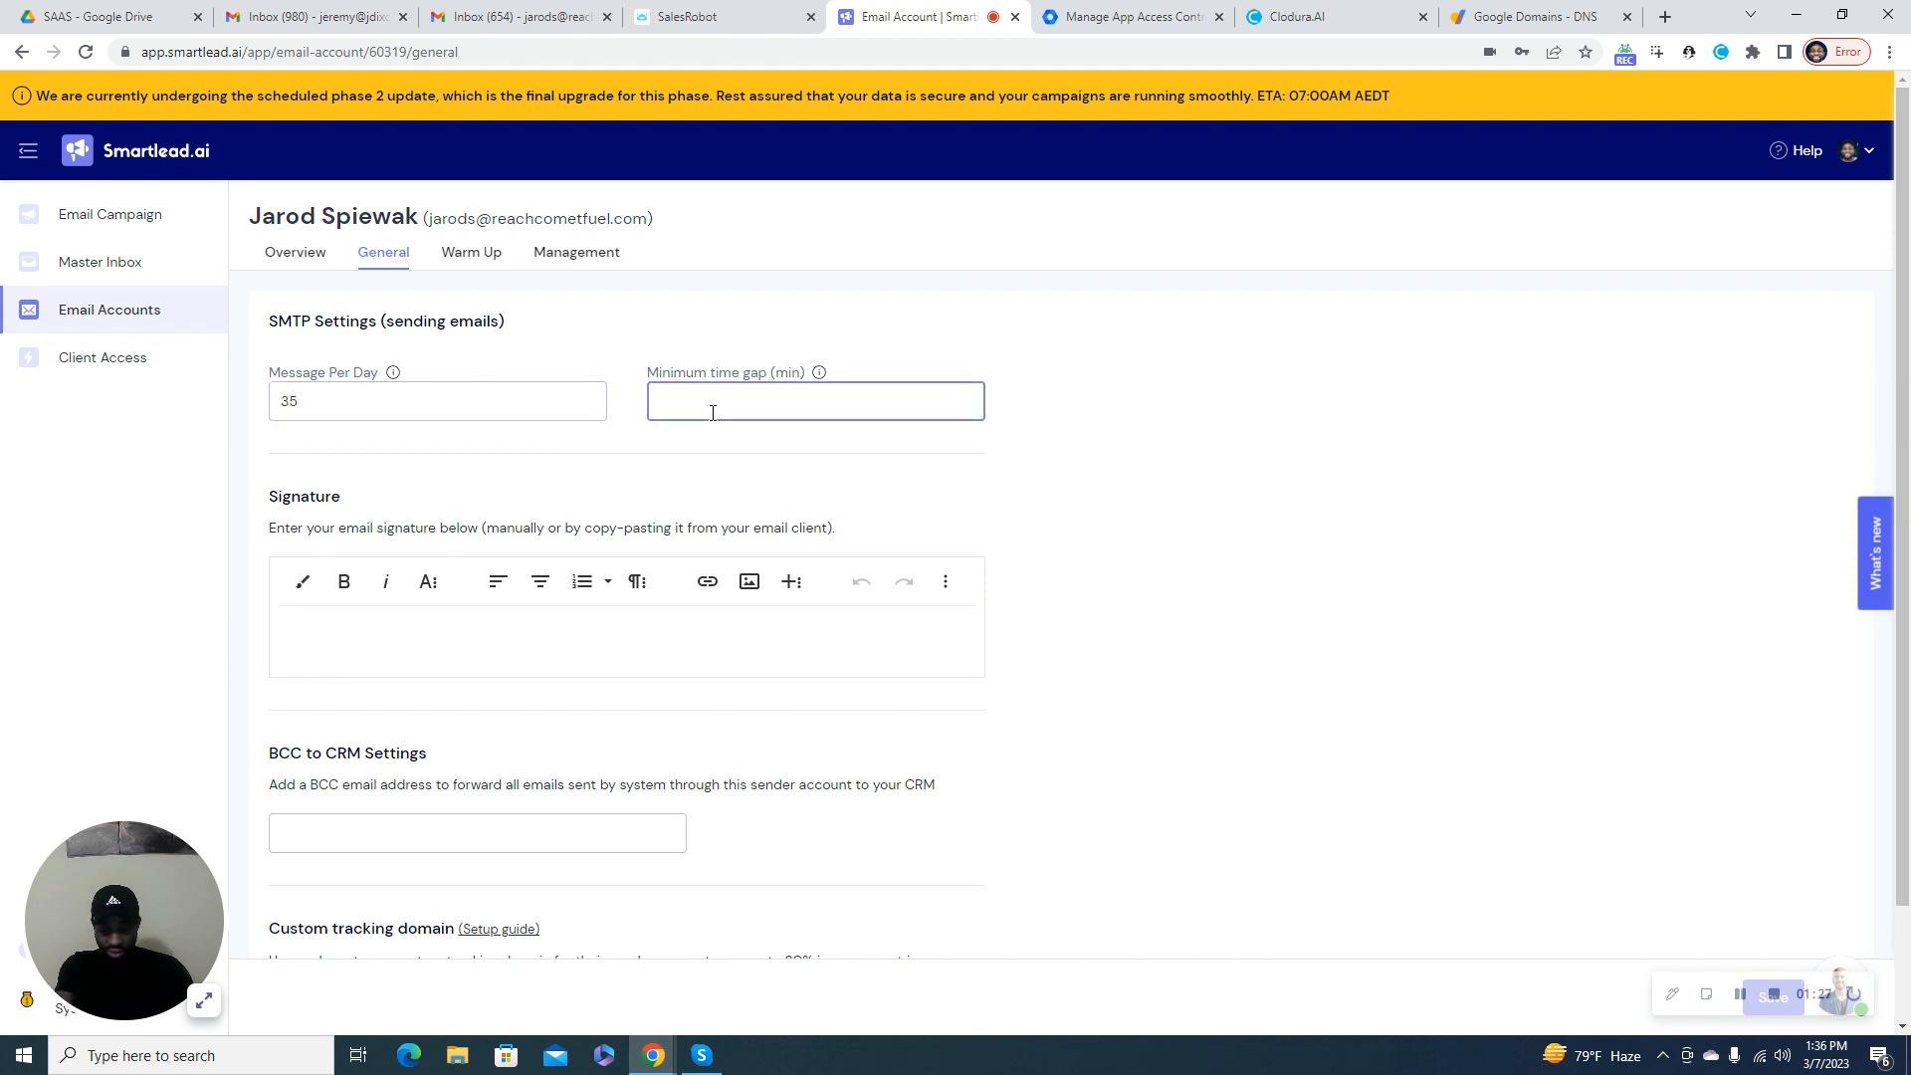
{"action": "scroll", "scroll_direction": "down", "scroll_amount": 3}
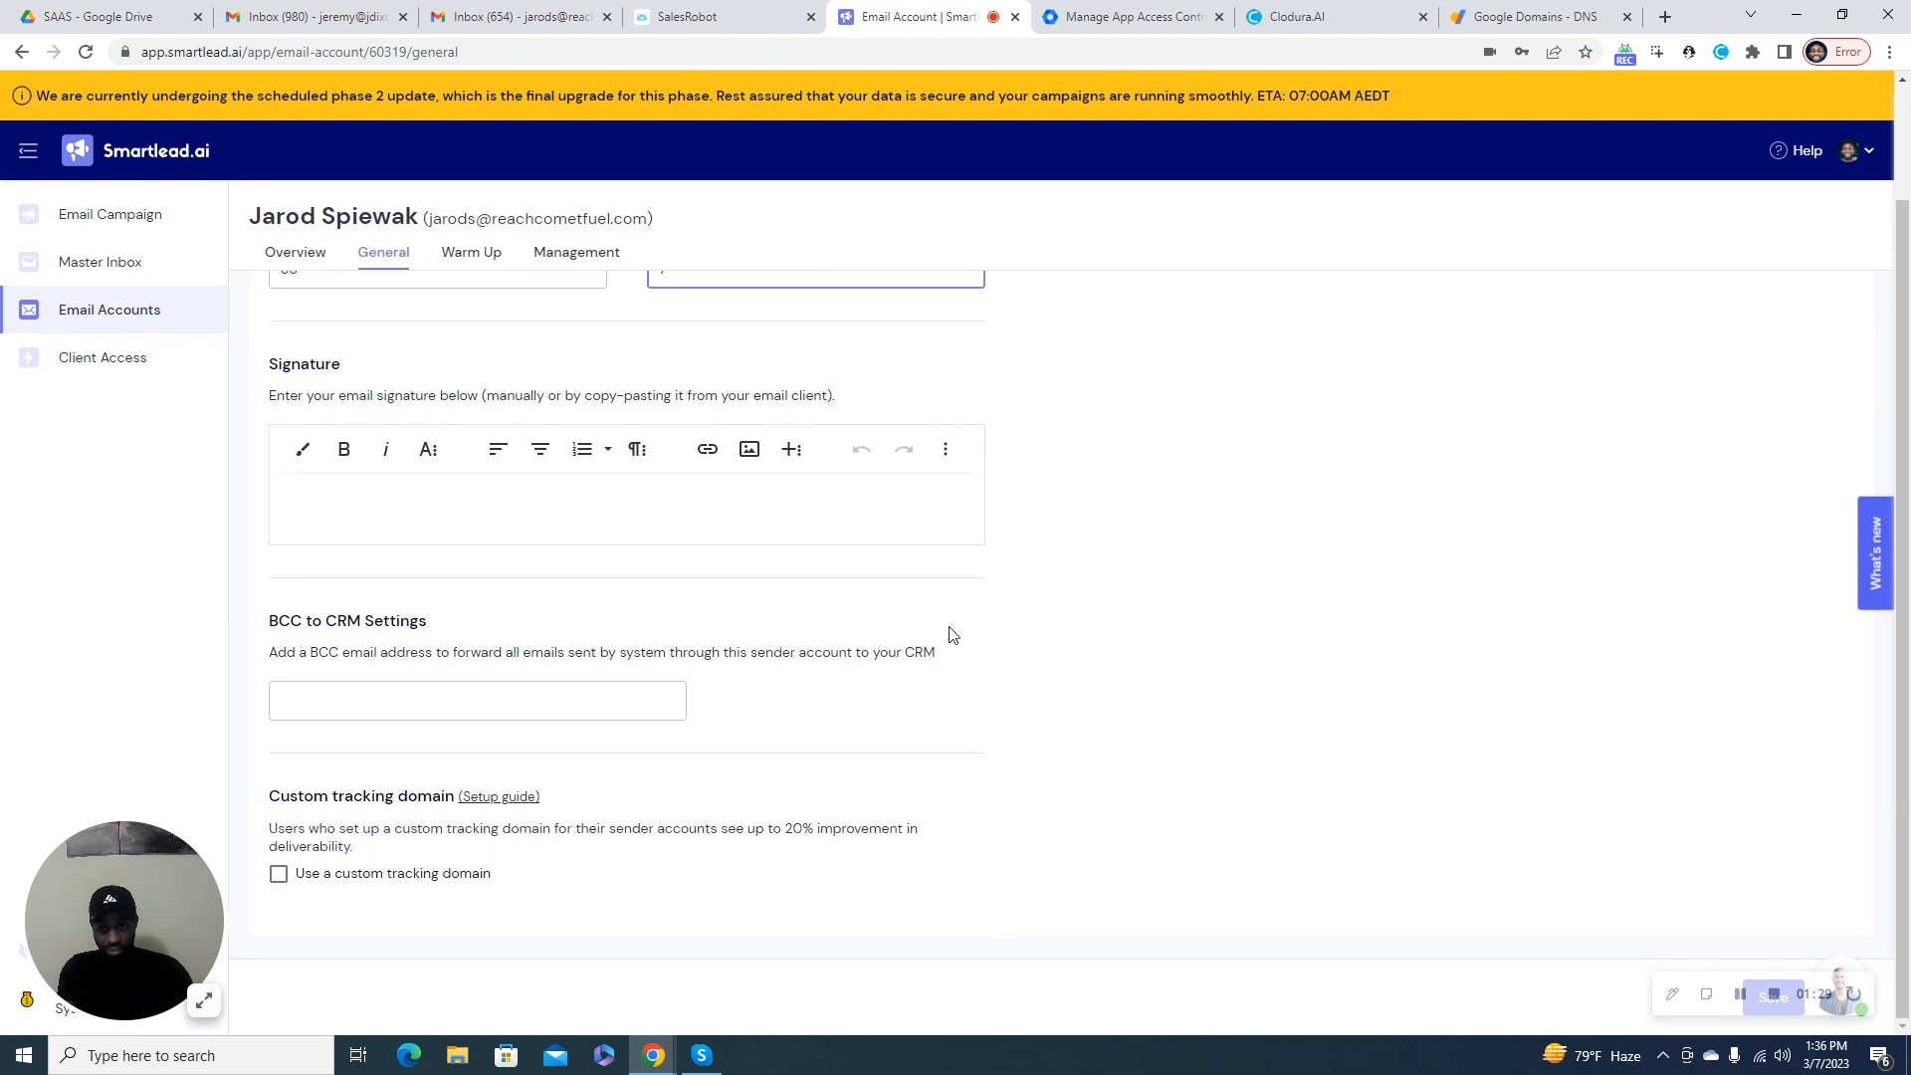
{"action": "left_click", "coordinate": [279, 872]}
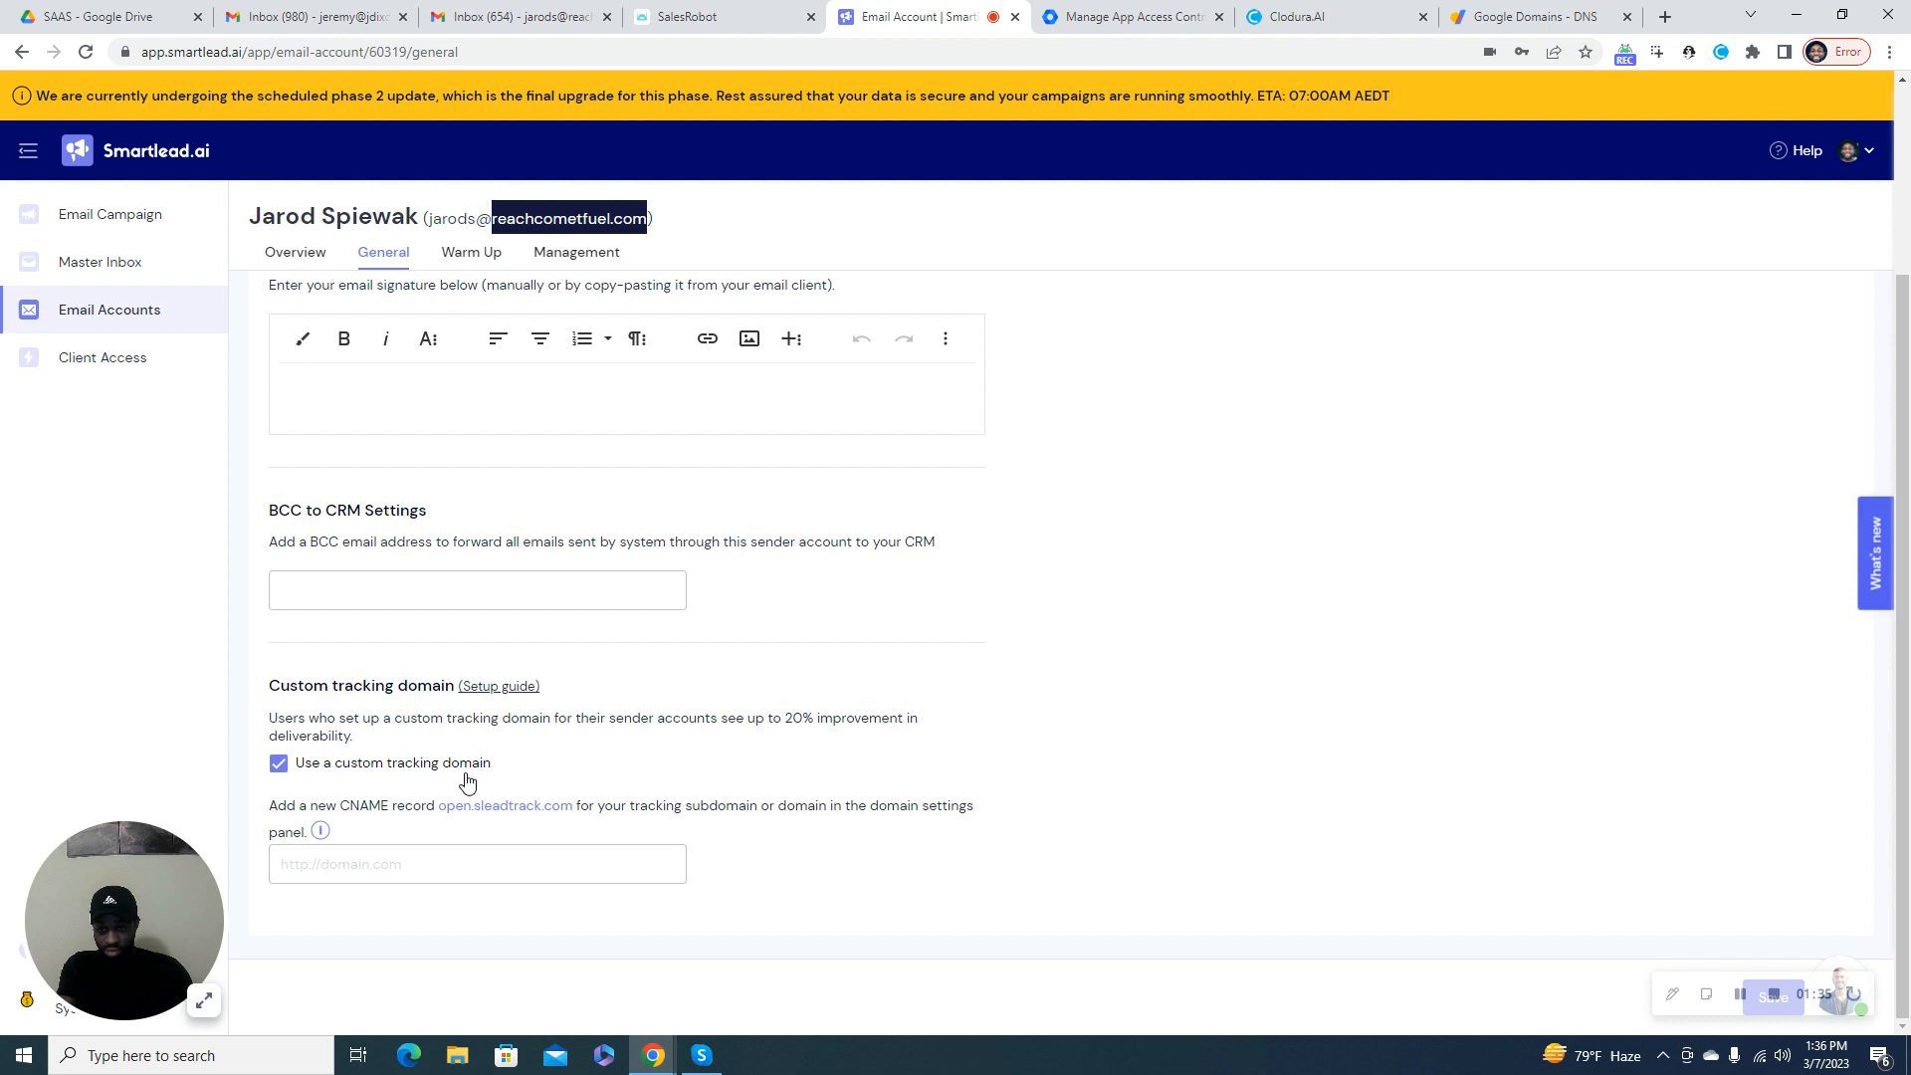
{"action": "left_click", "coordinate": [476, 862]}
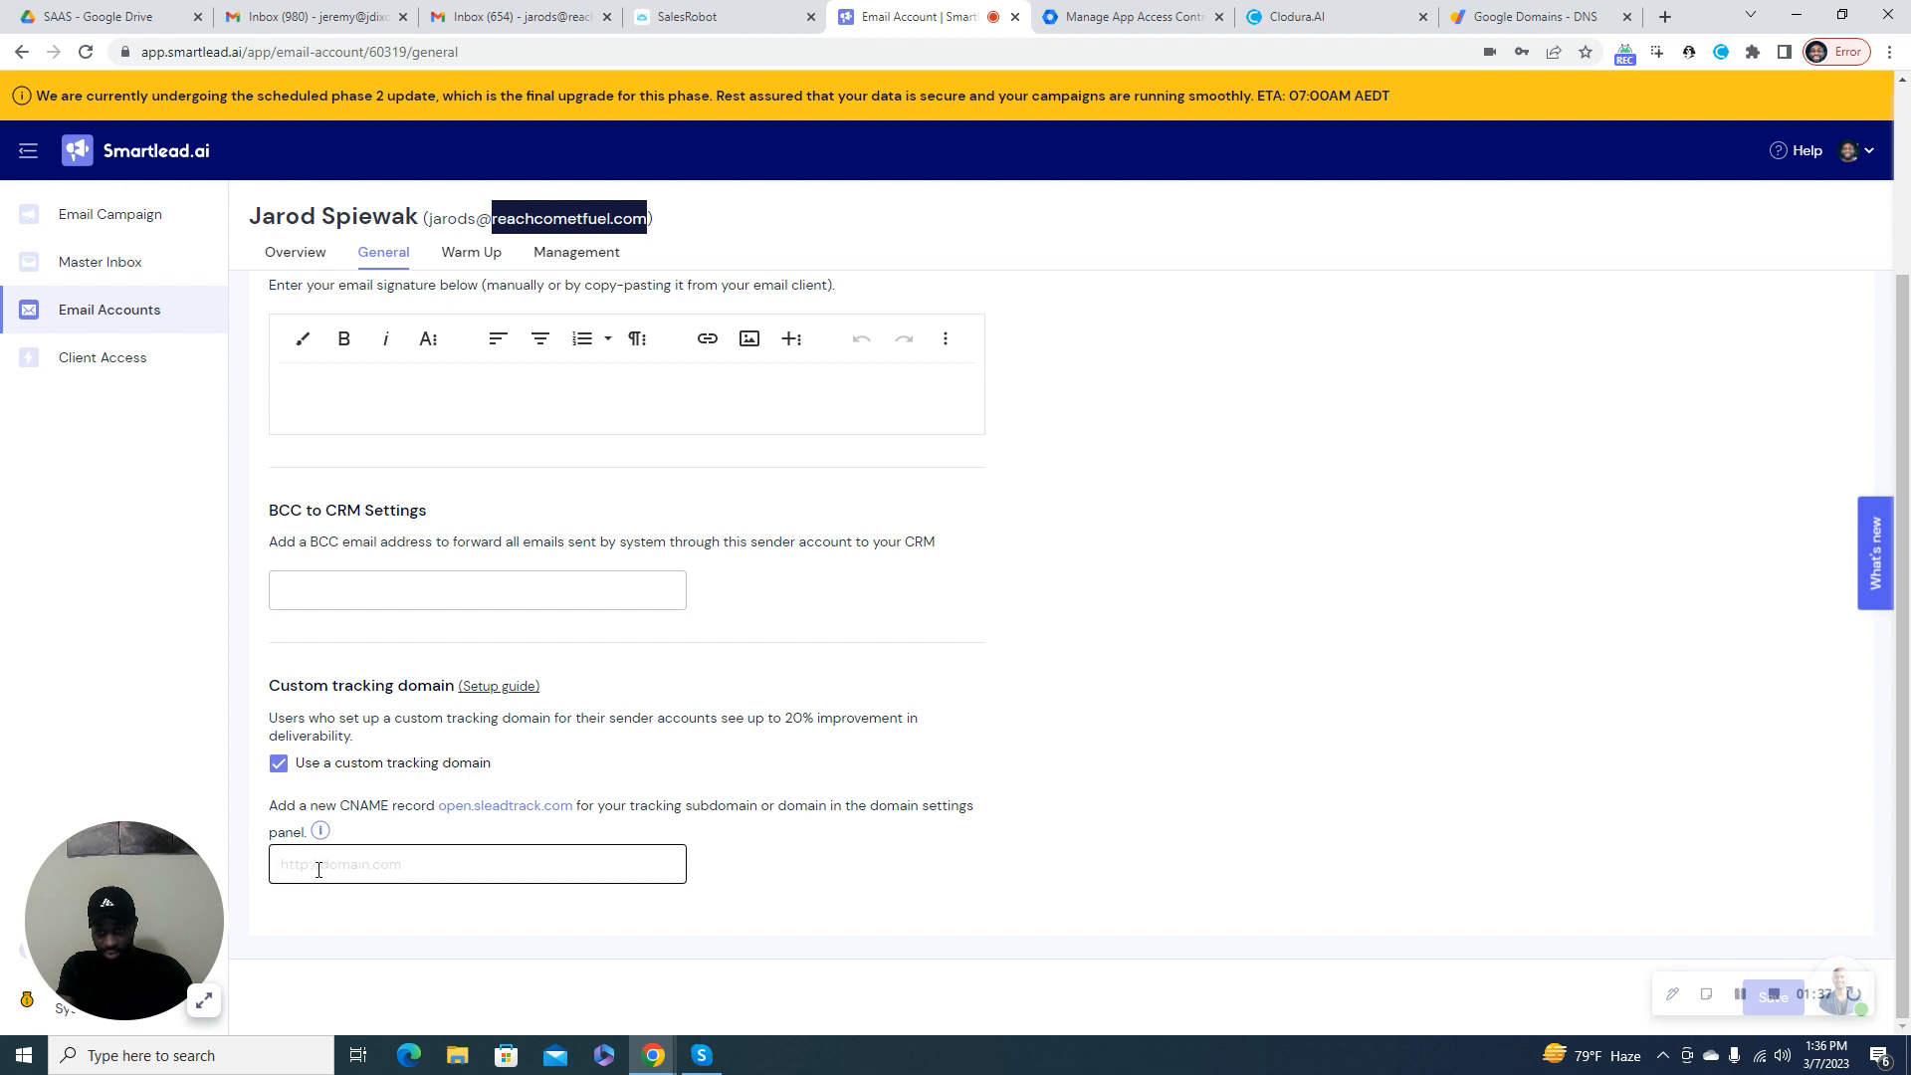
{"action": "left_click", "coordinate": [476, 862]}
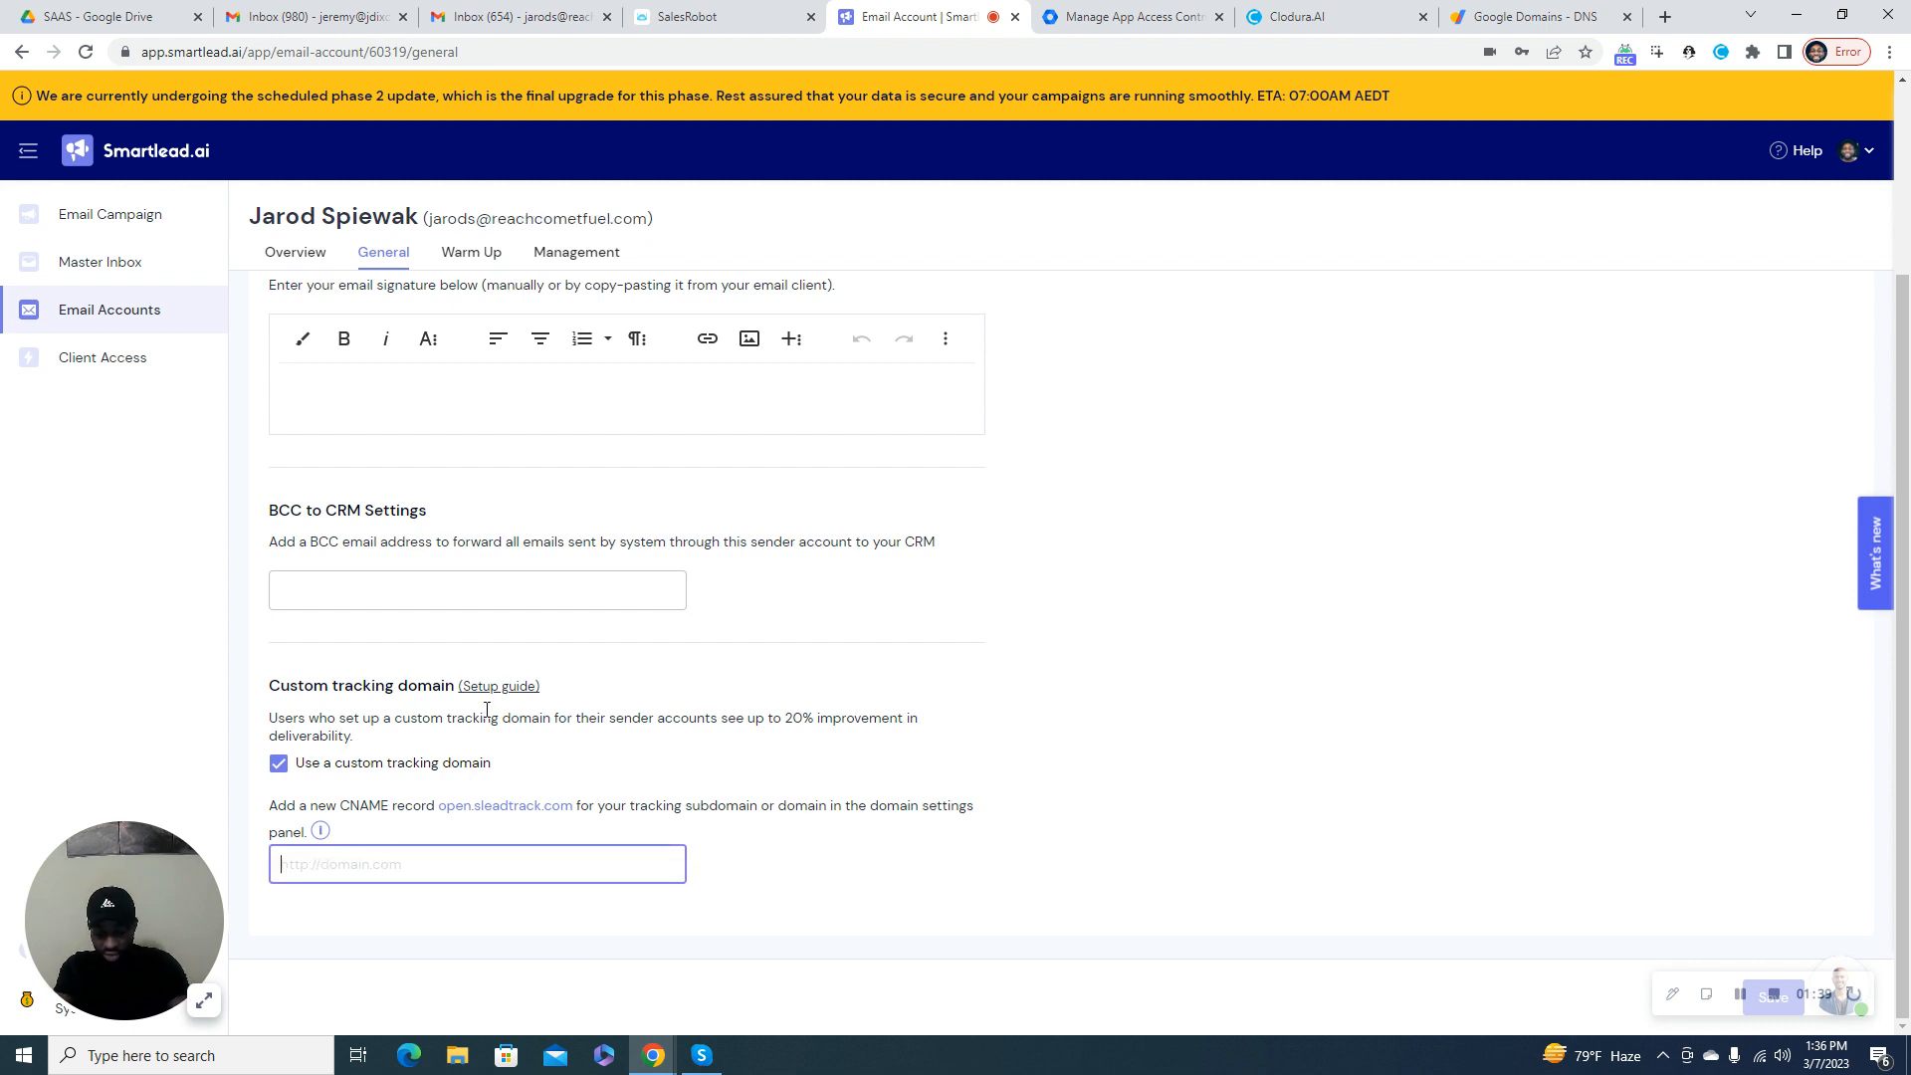
{"action": "type", "text": "http://"}
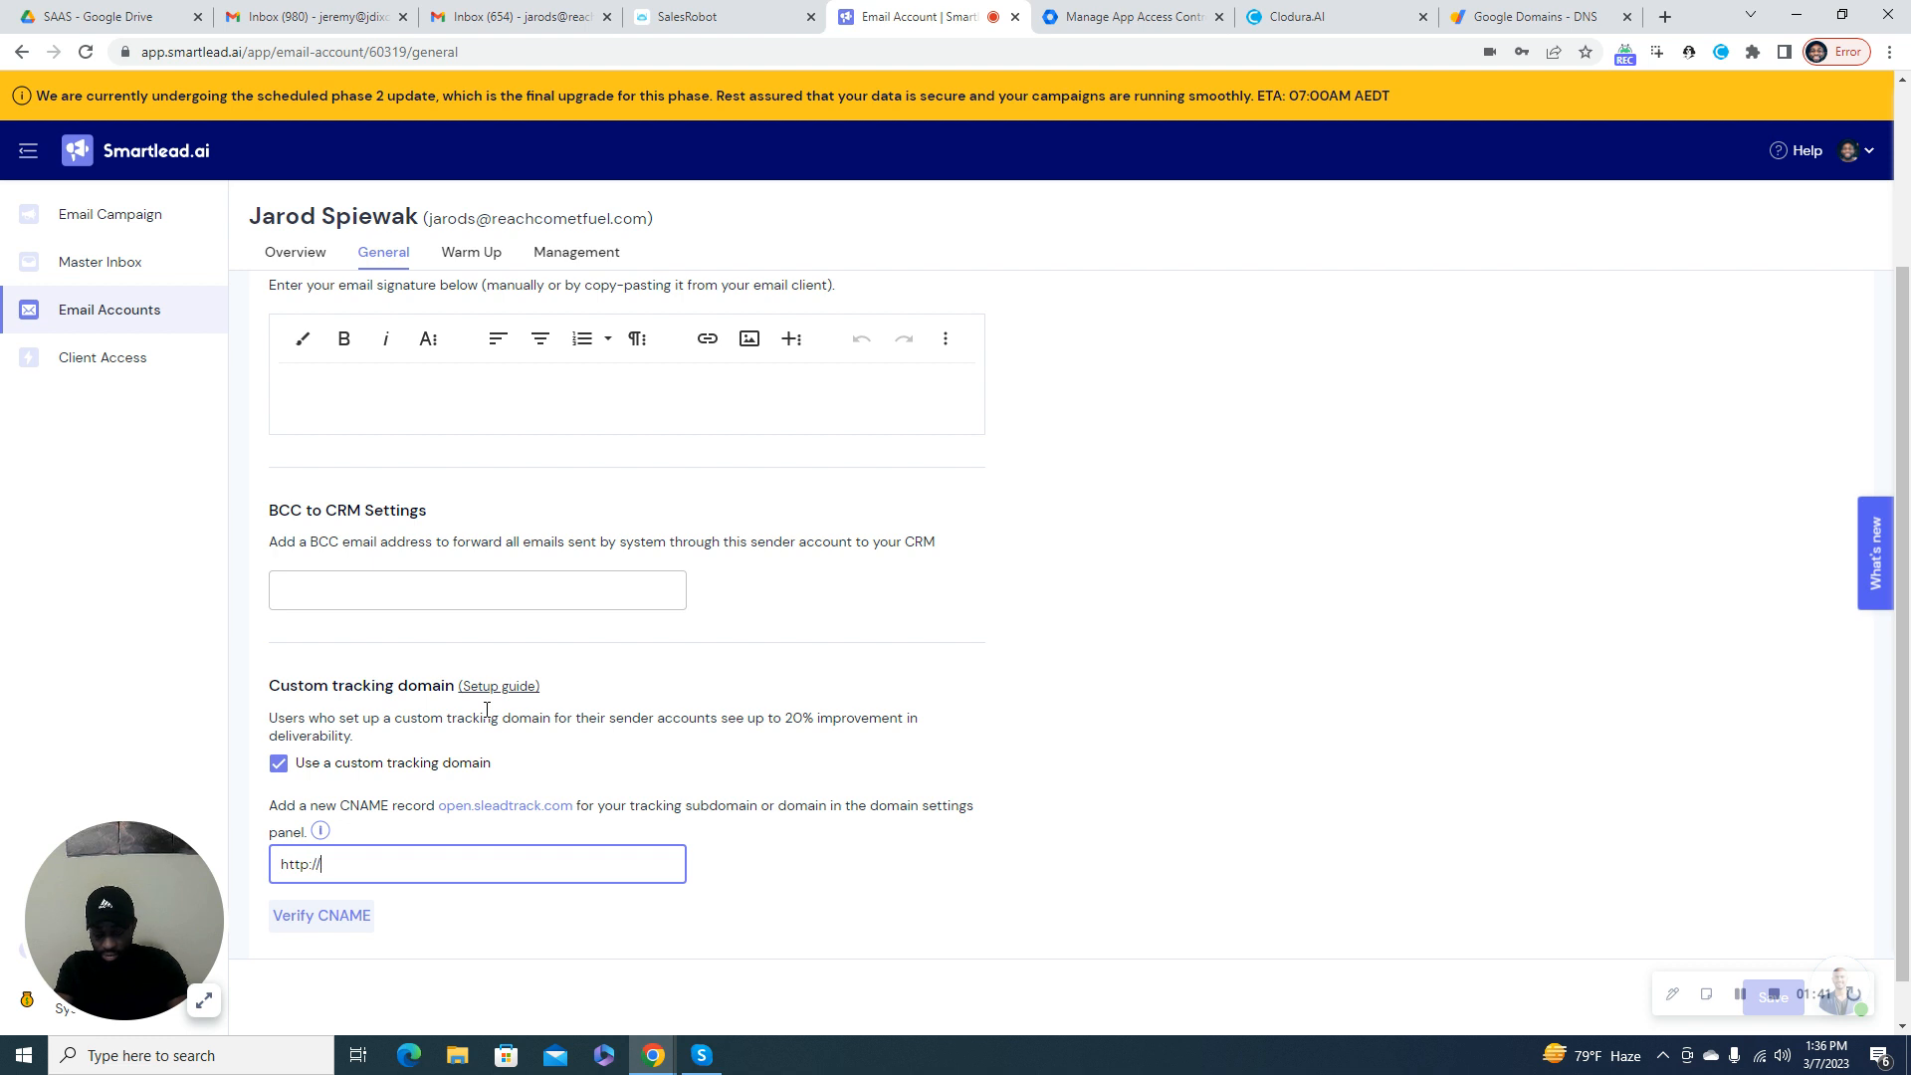
{"action": "type", "text": "track."}
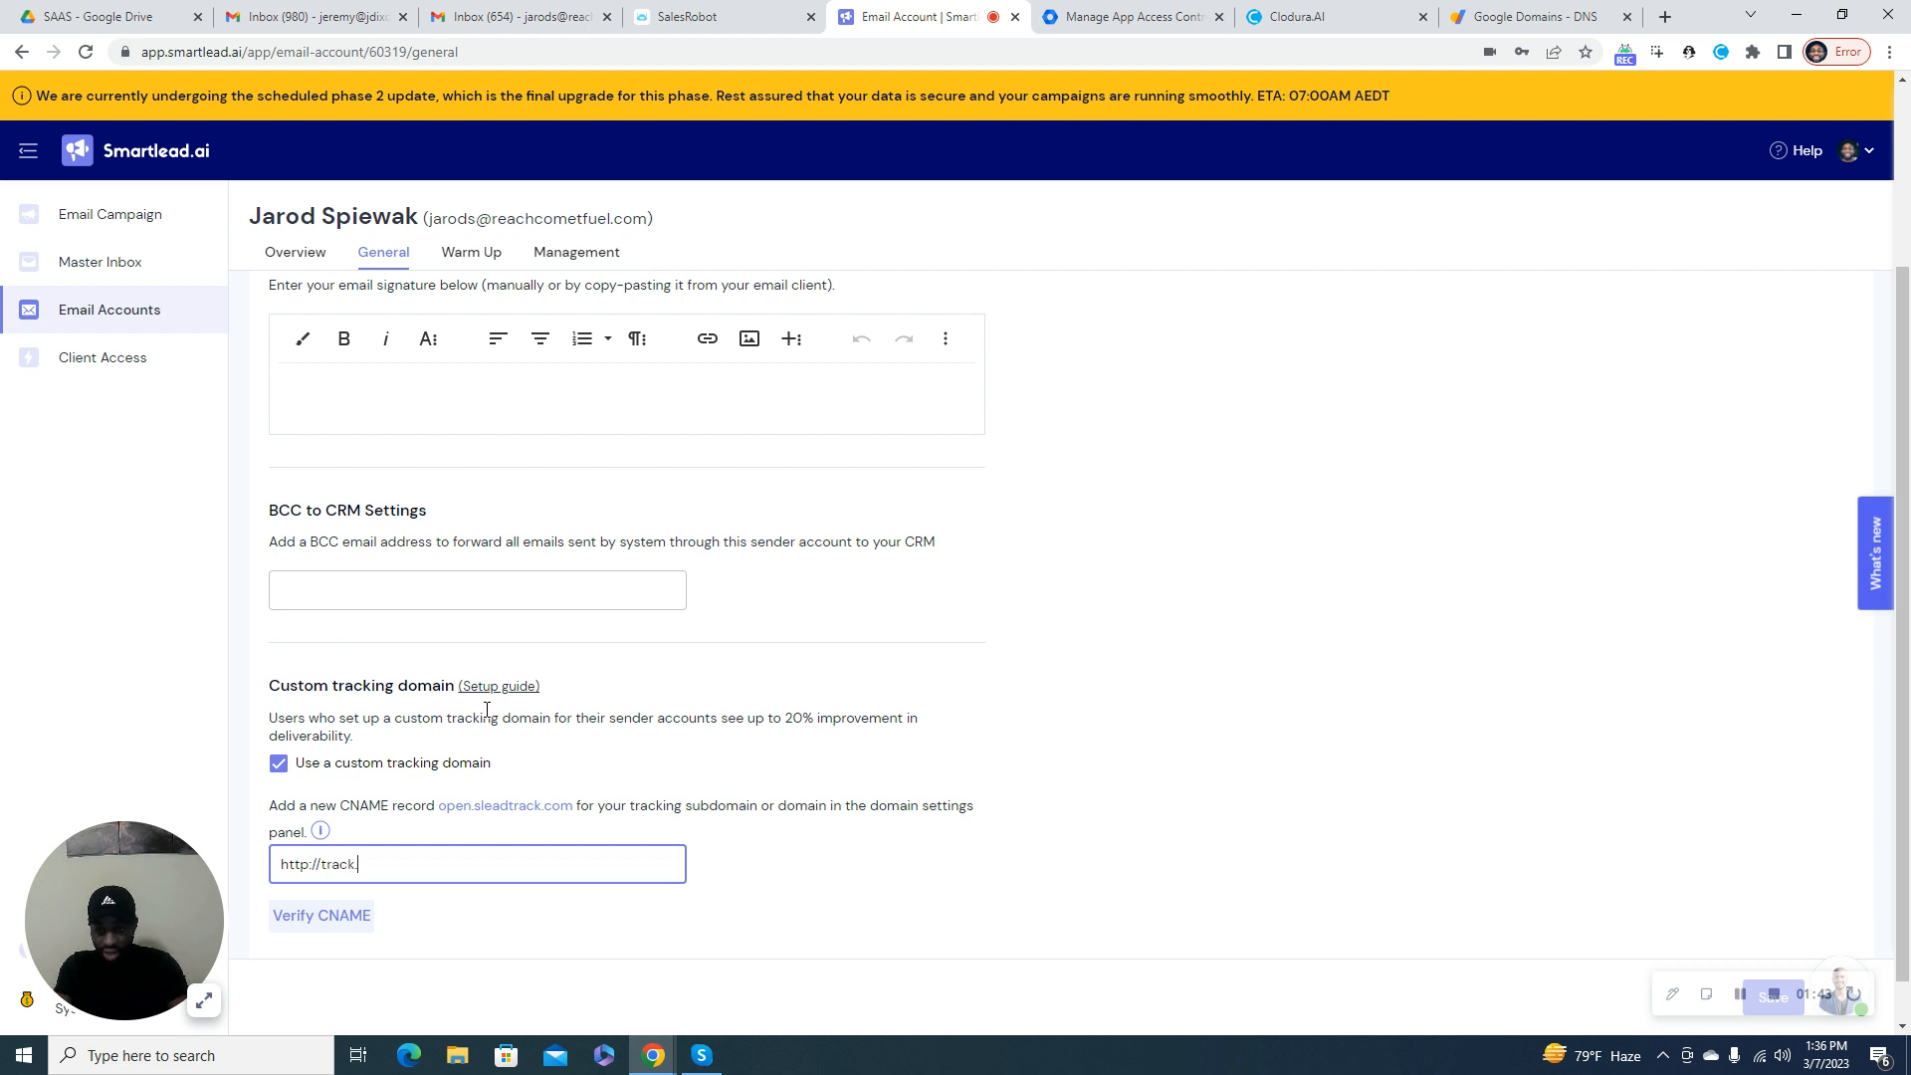
{"action": "type", "text": "reachcometfuel.com"}
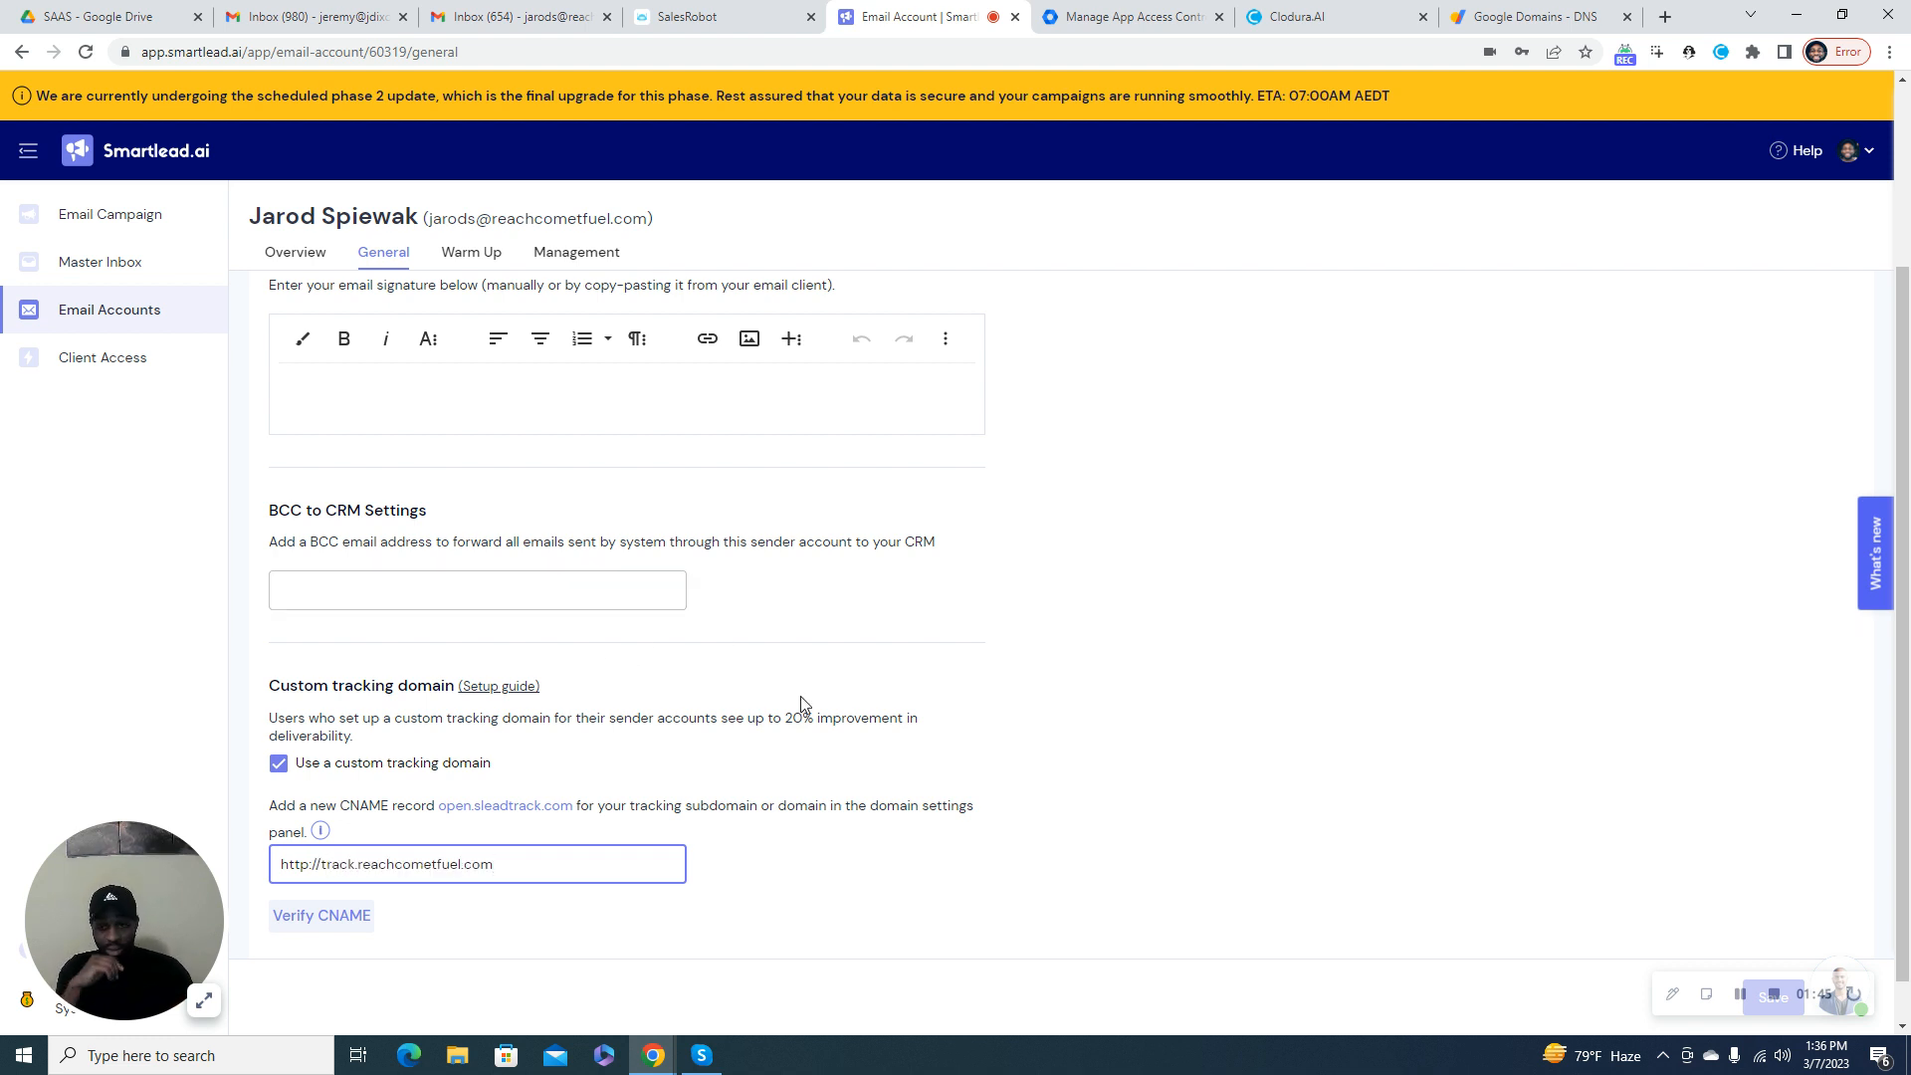
{"action": "mouse_move", "coordinate": [441, 924]}
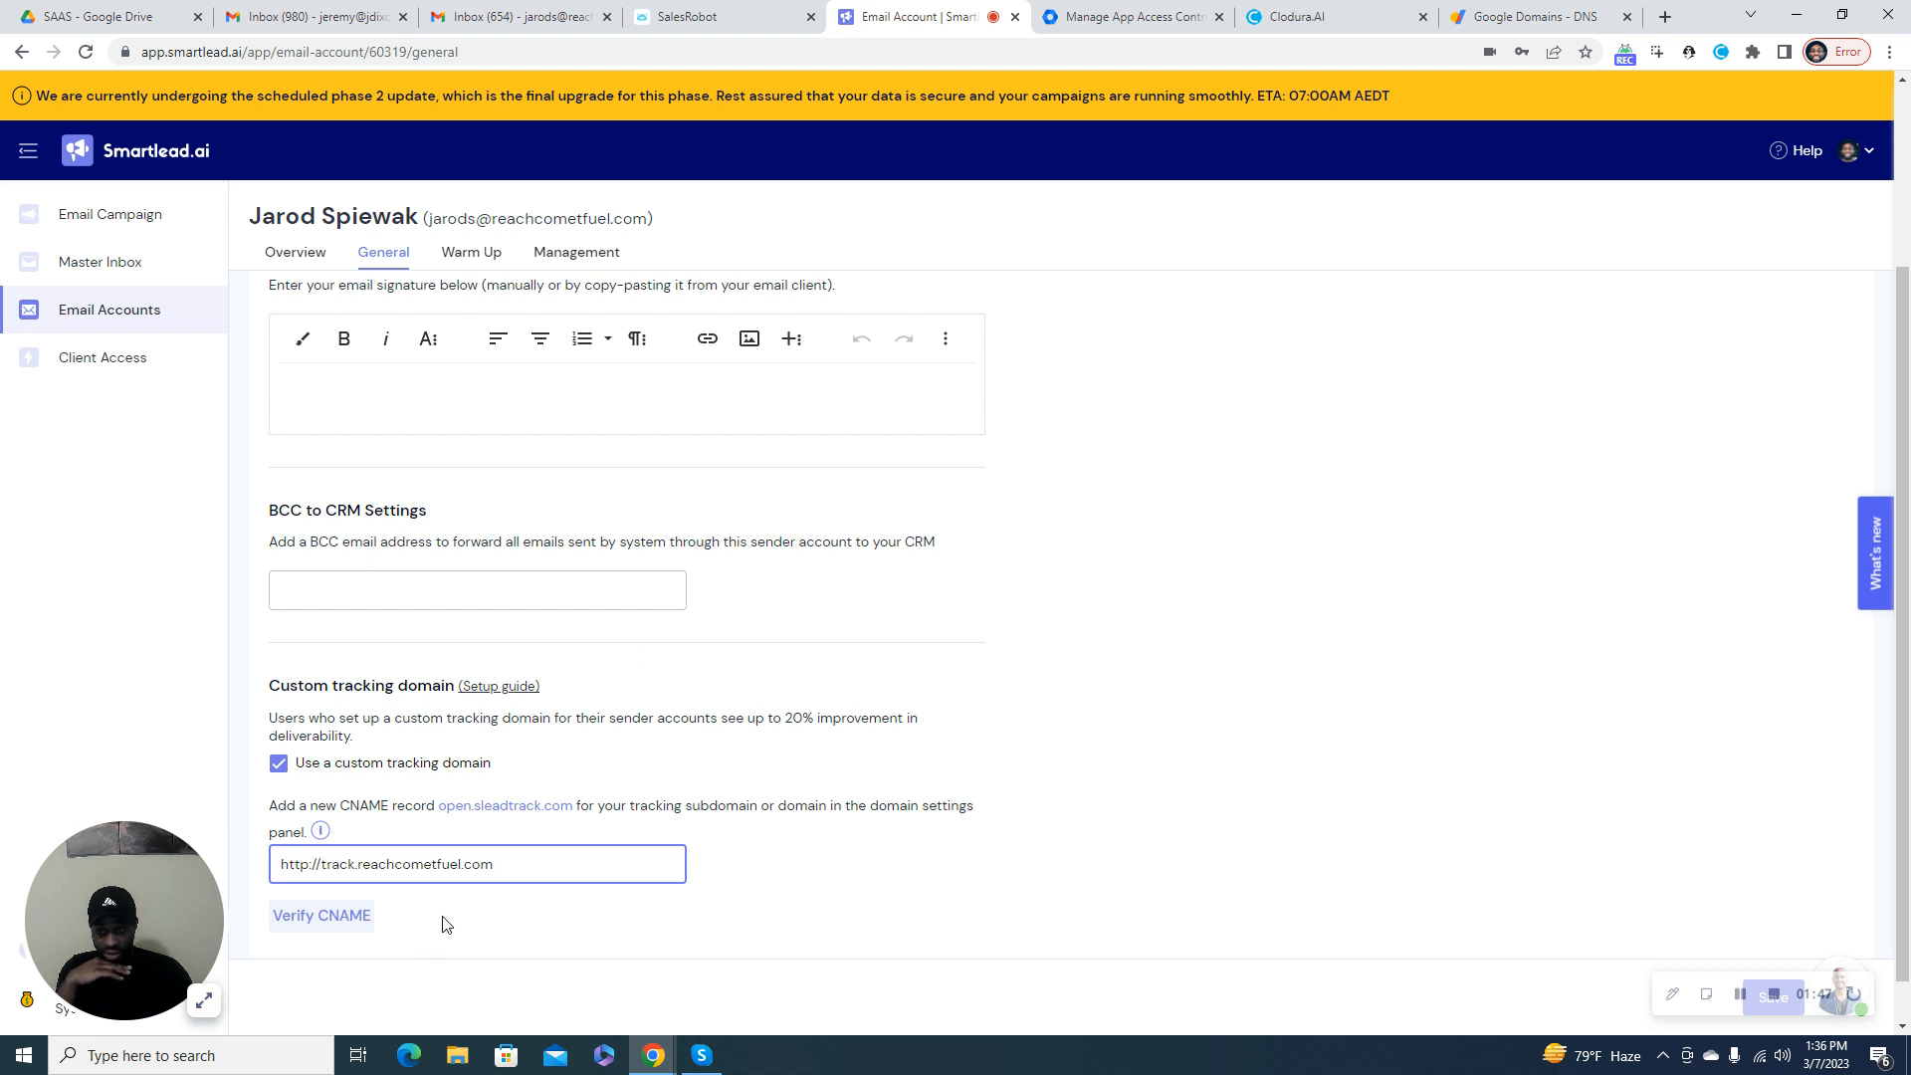
Step: Verify the tracking domain's CNAME record and dismiss the success message
{"action": "left_click", "coordinate": [320, 916]}
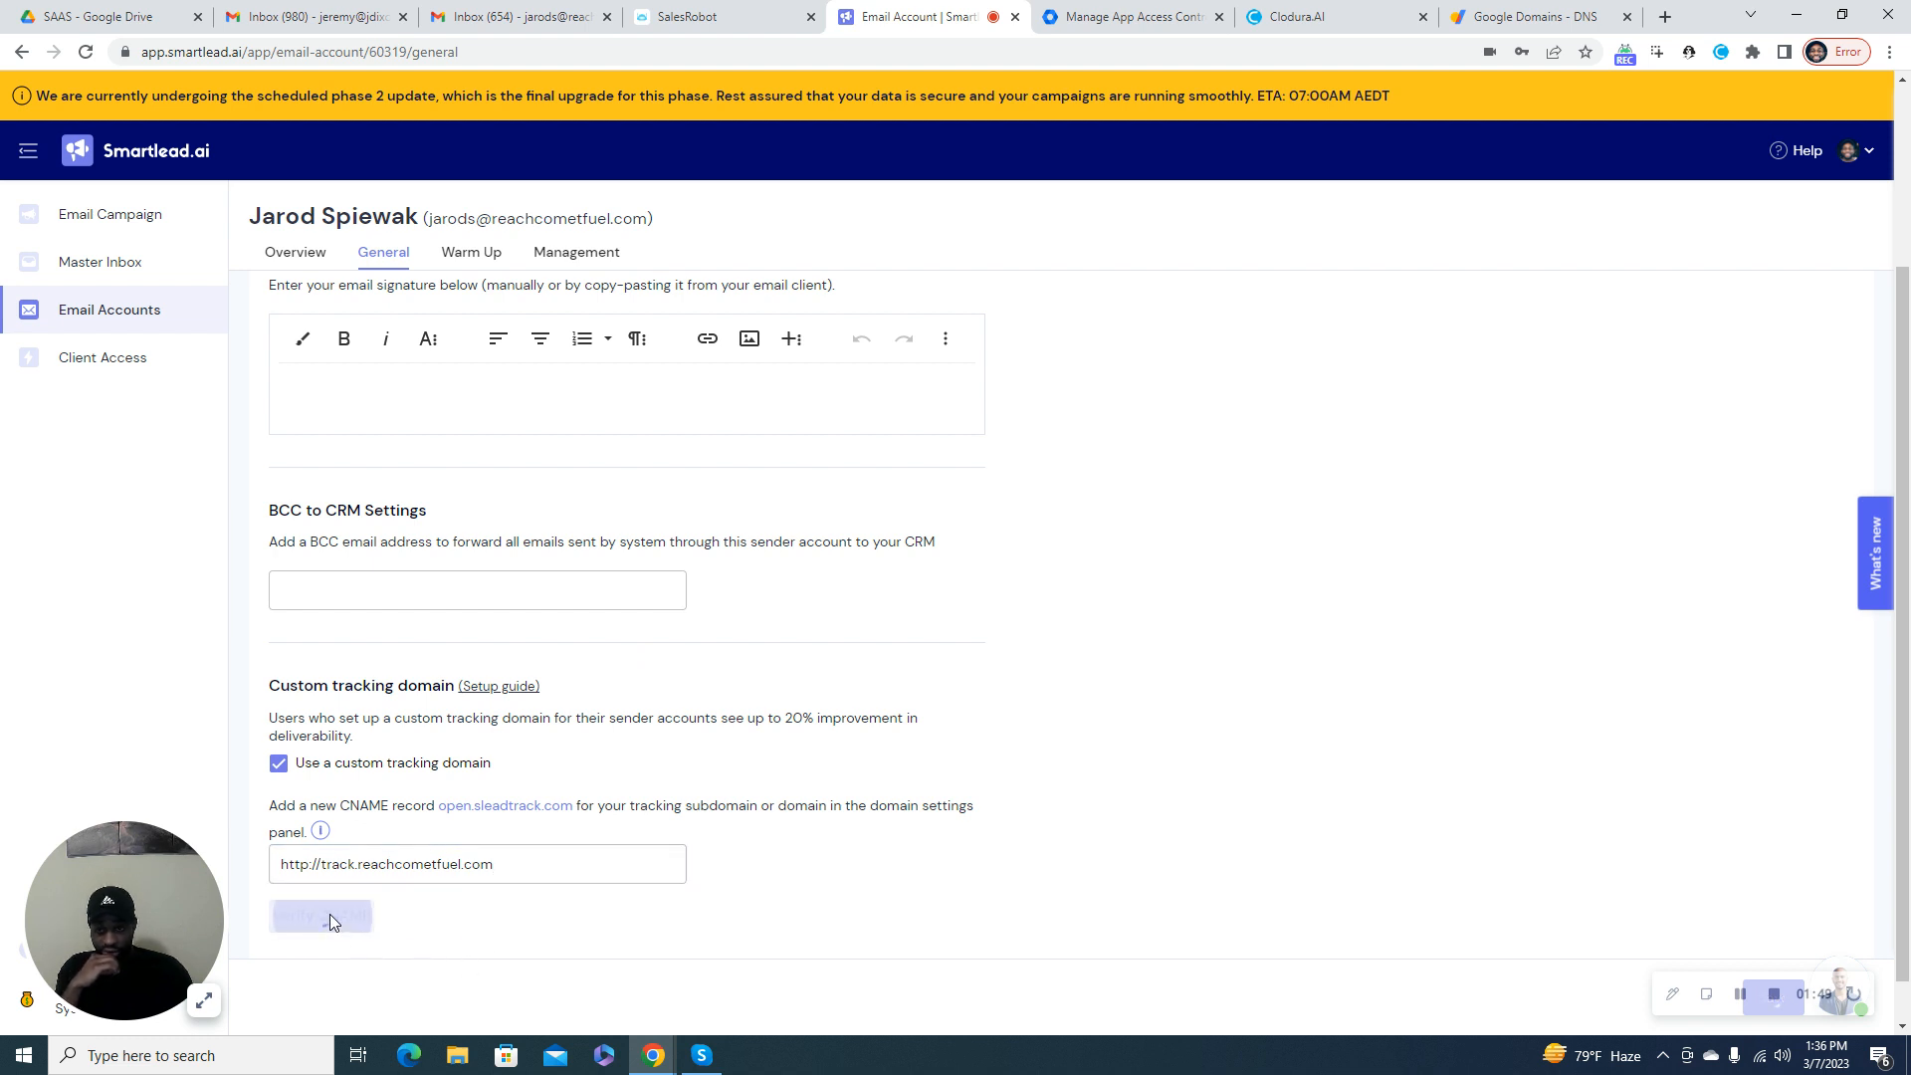
{"action": "left_click", "coordinate": [320, 916]}
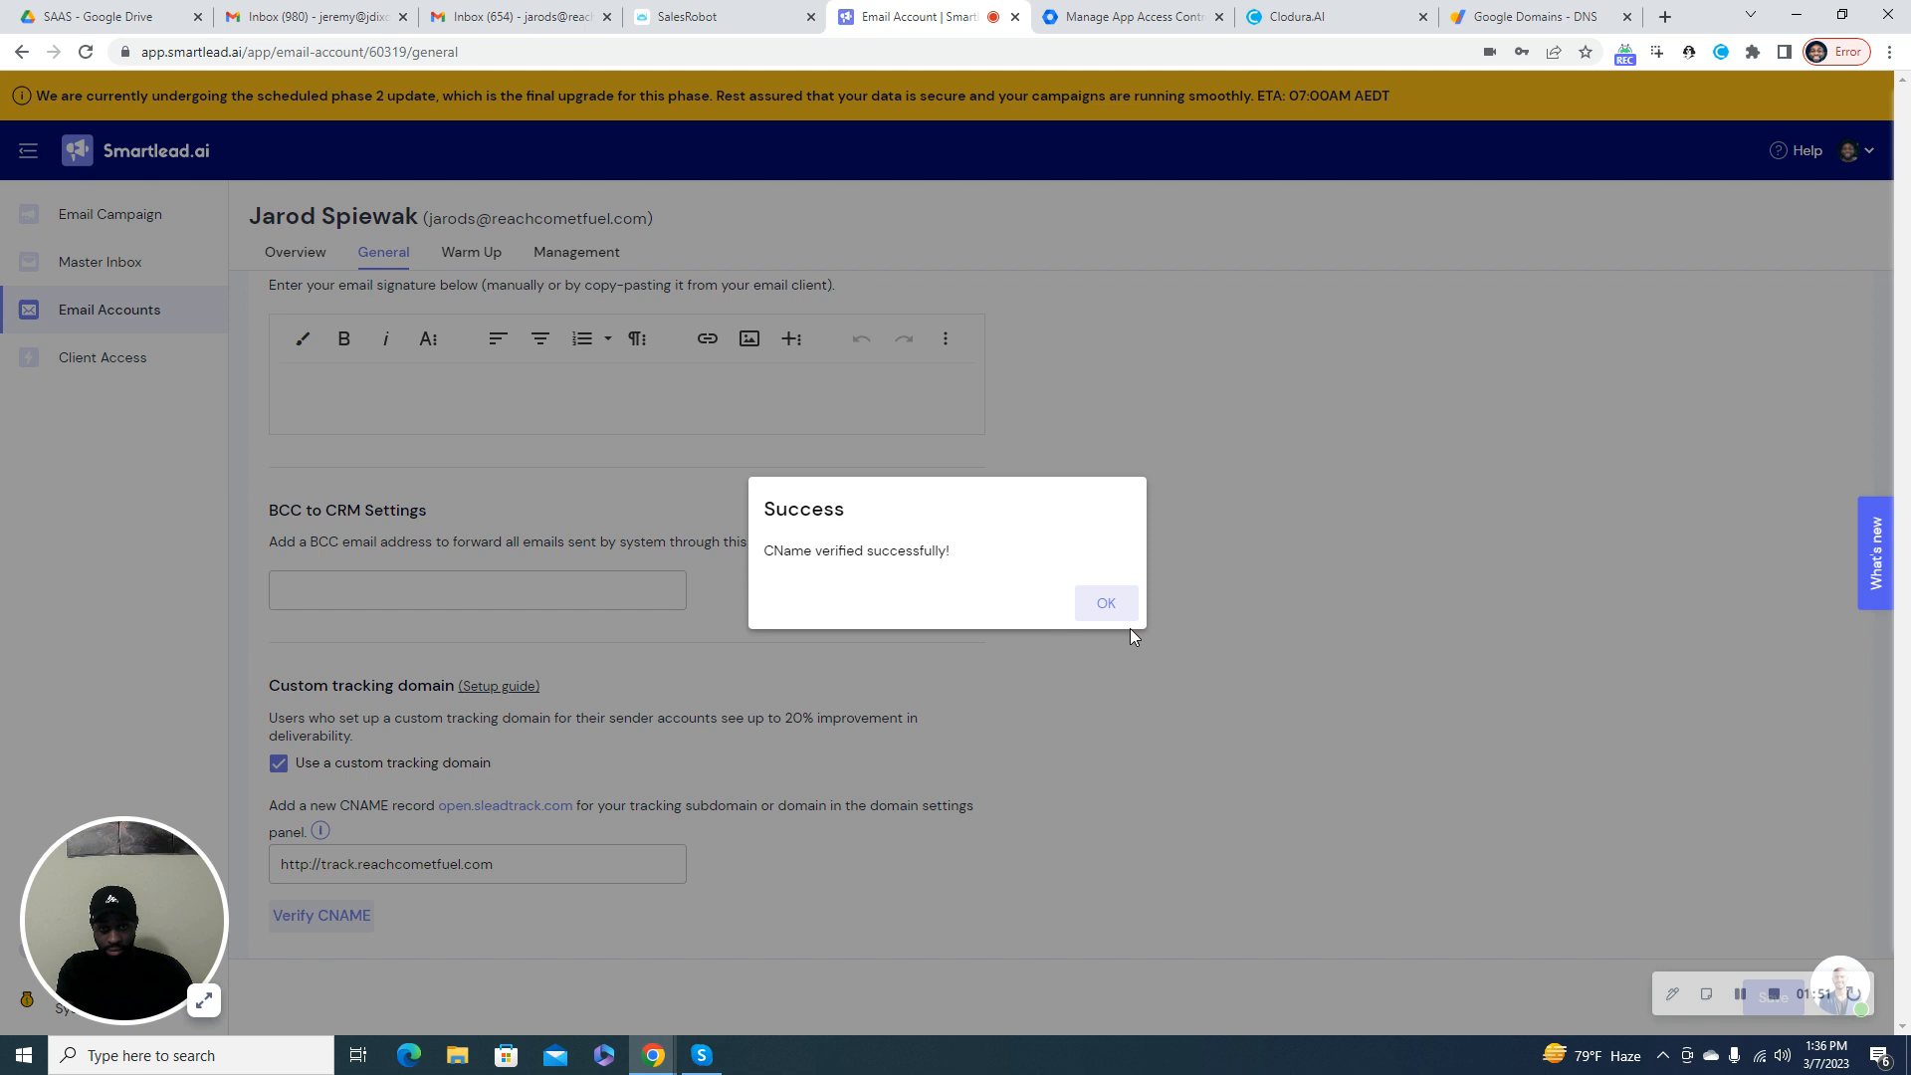
{"action": "left_click", "coordinate": [1103, 605]}
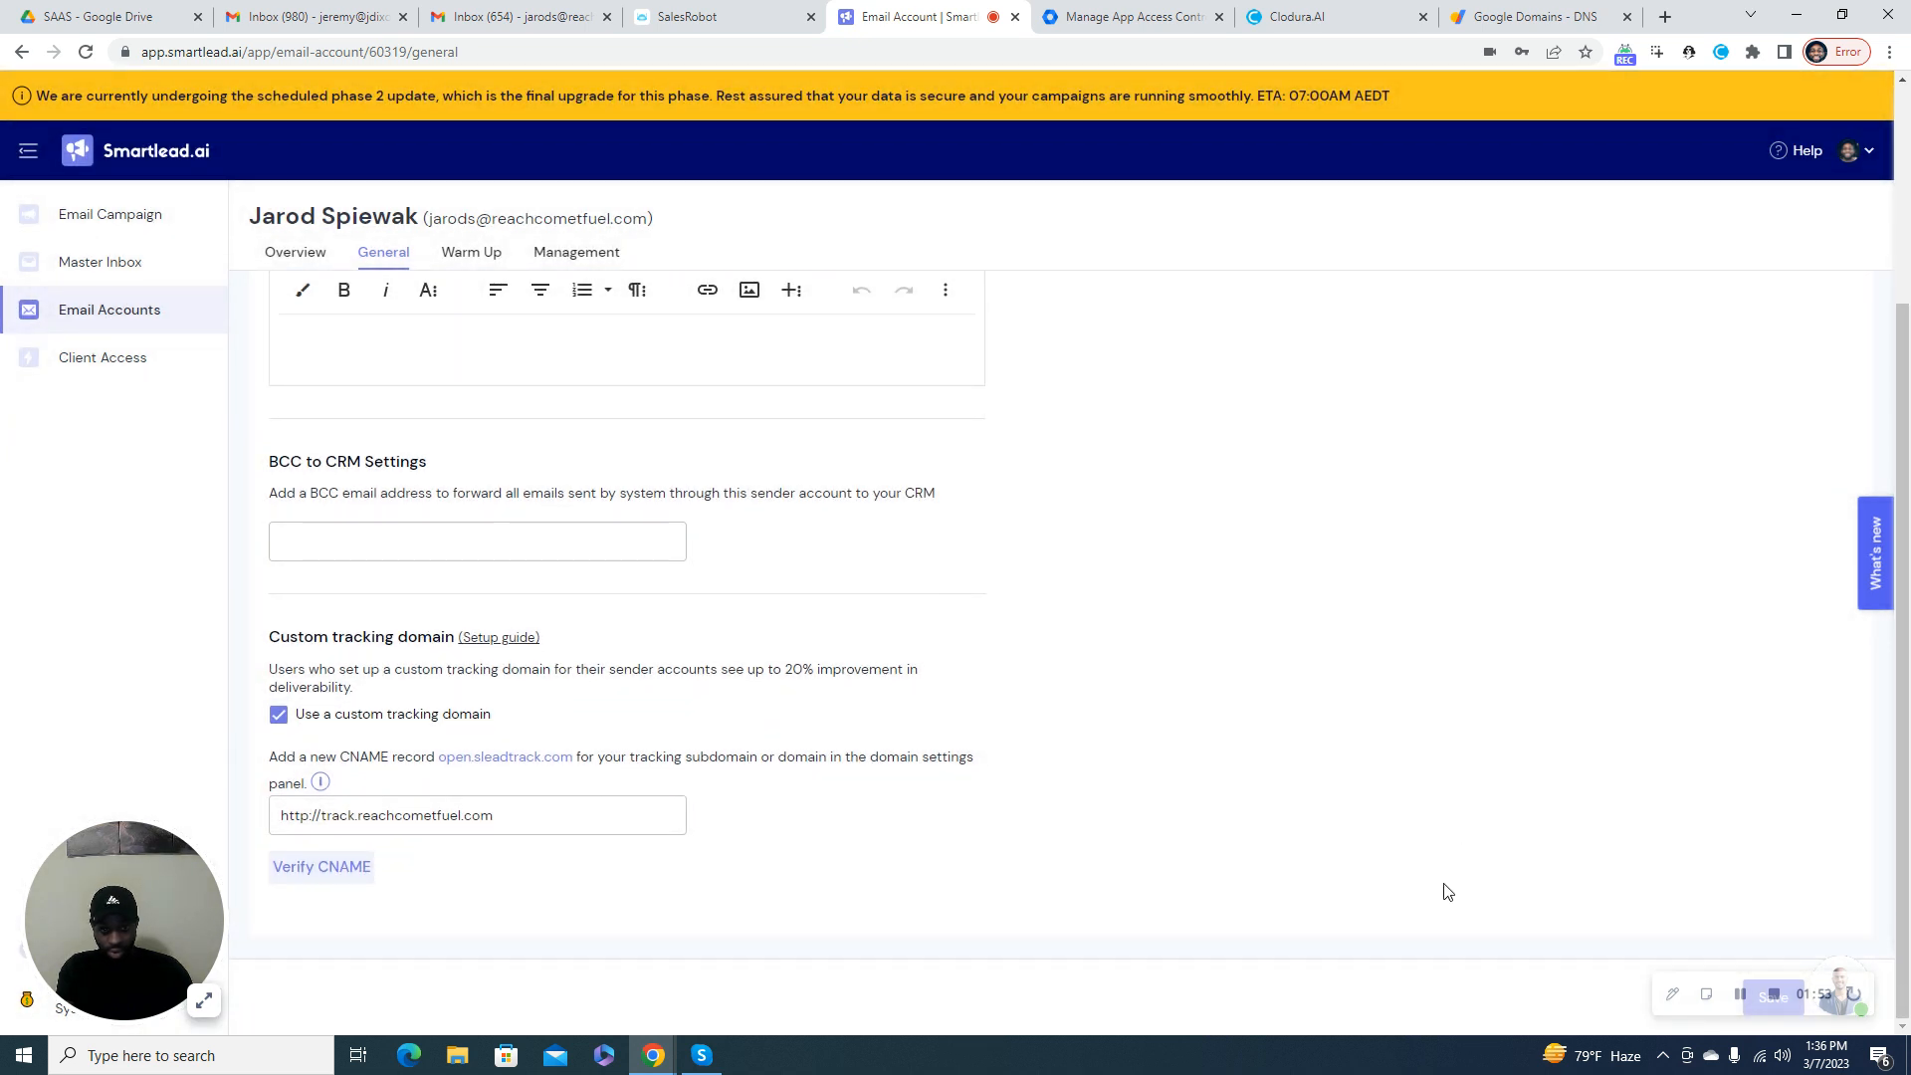